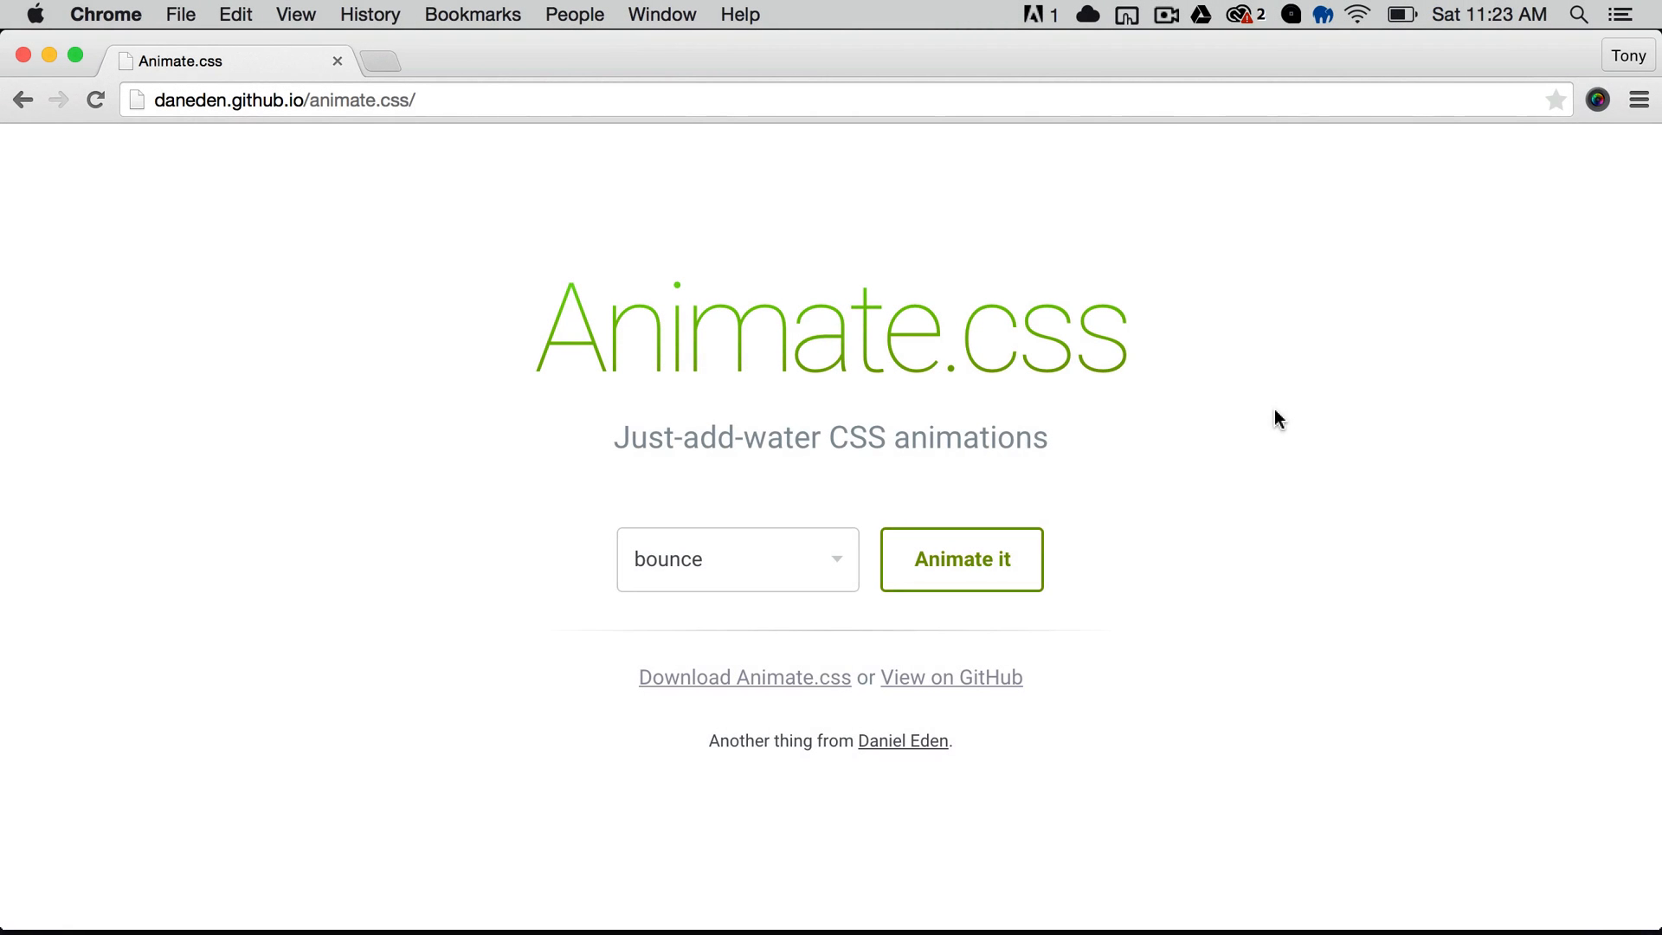
Step: Preview the bounce and pulse animations on Animate.css, then pick rubberBand
left_click(960, 560)
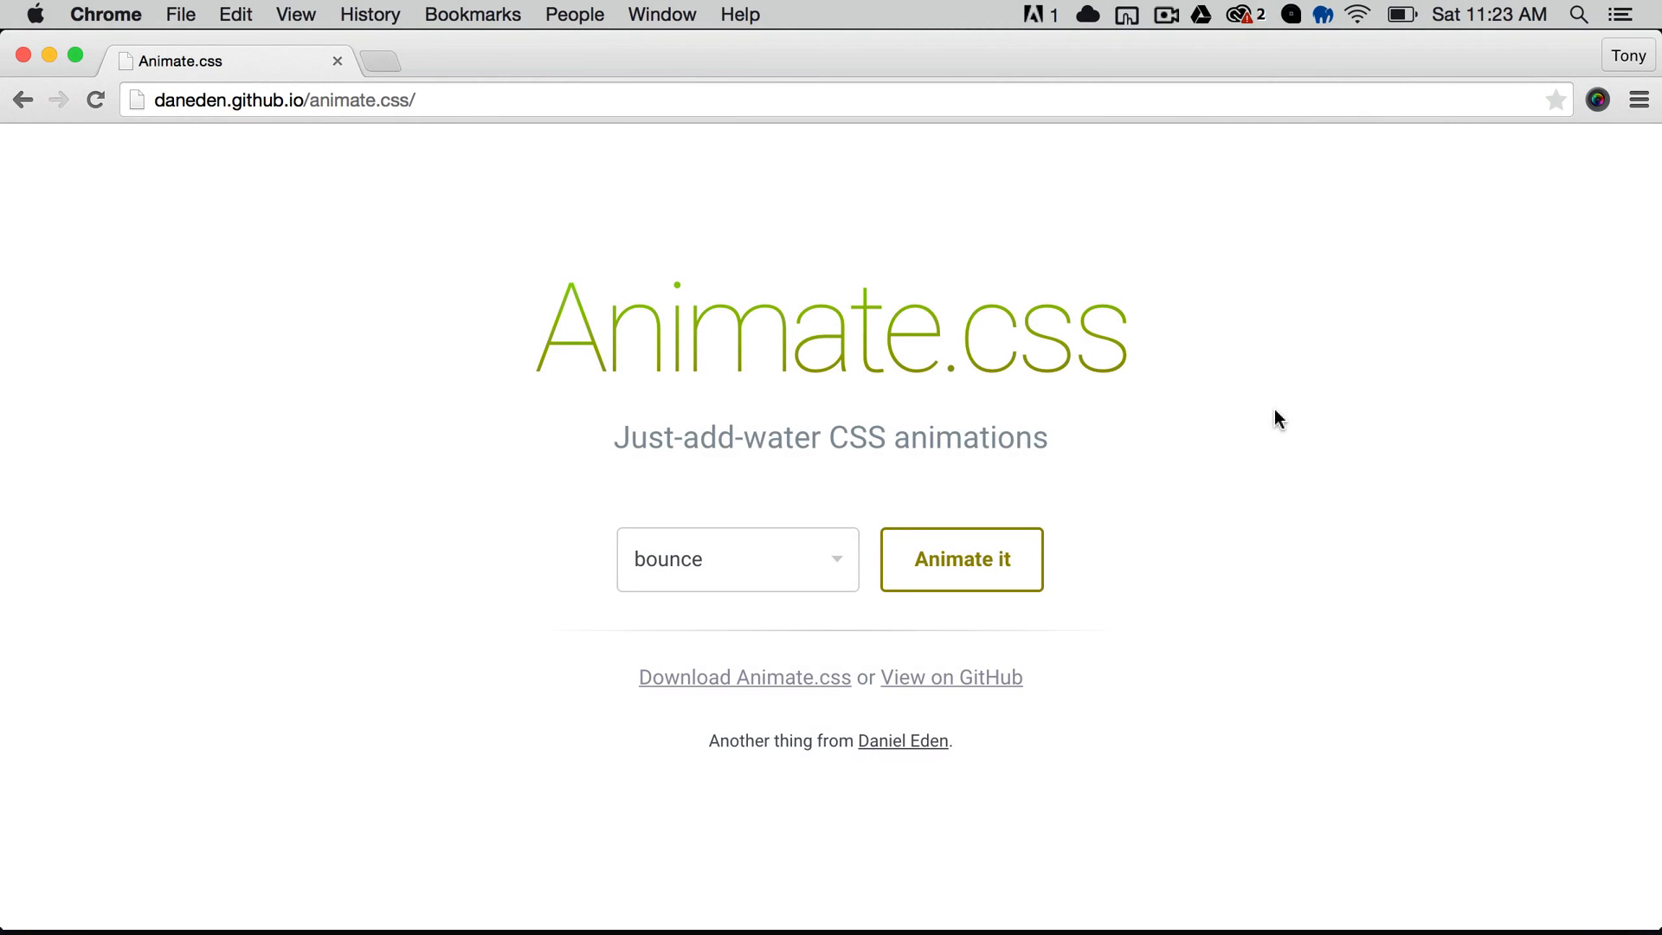
left_click(960, 558)
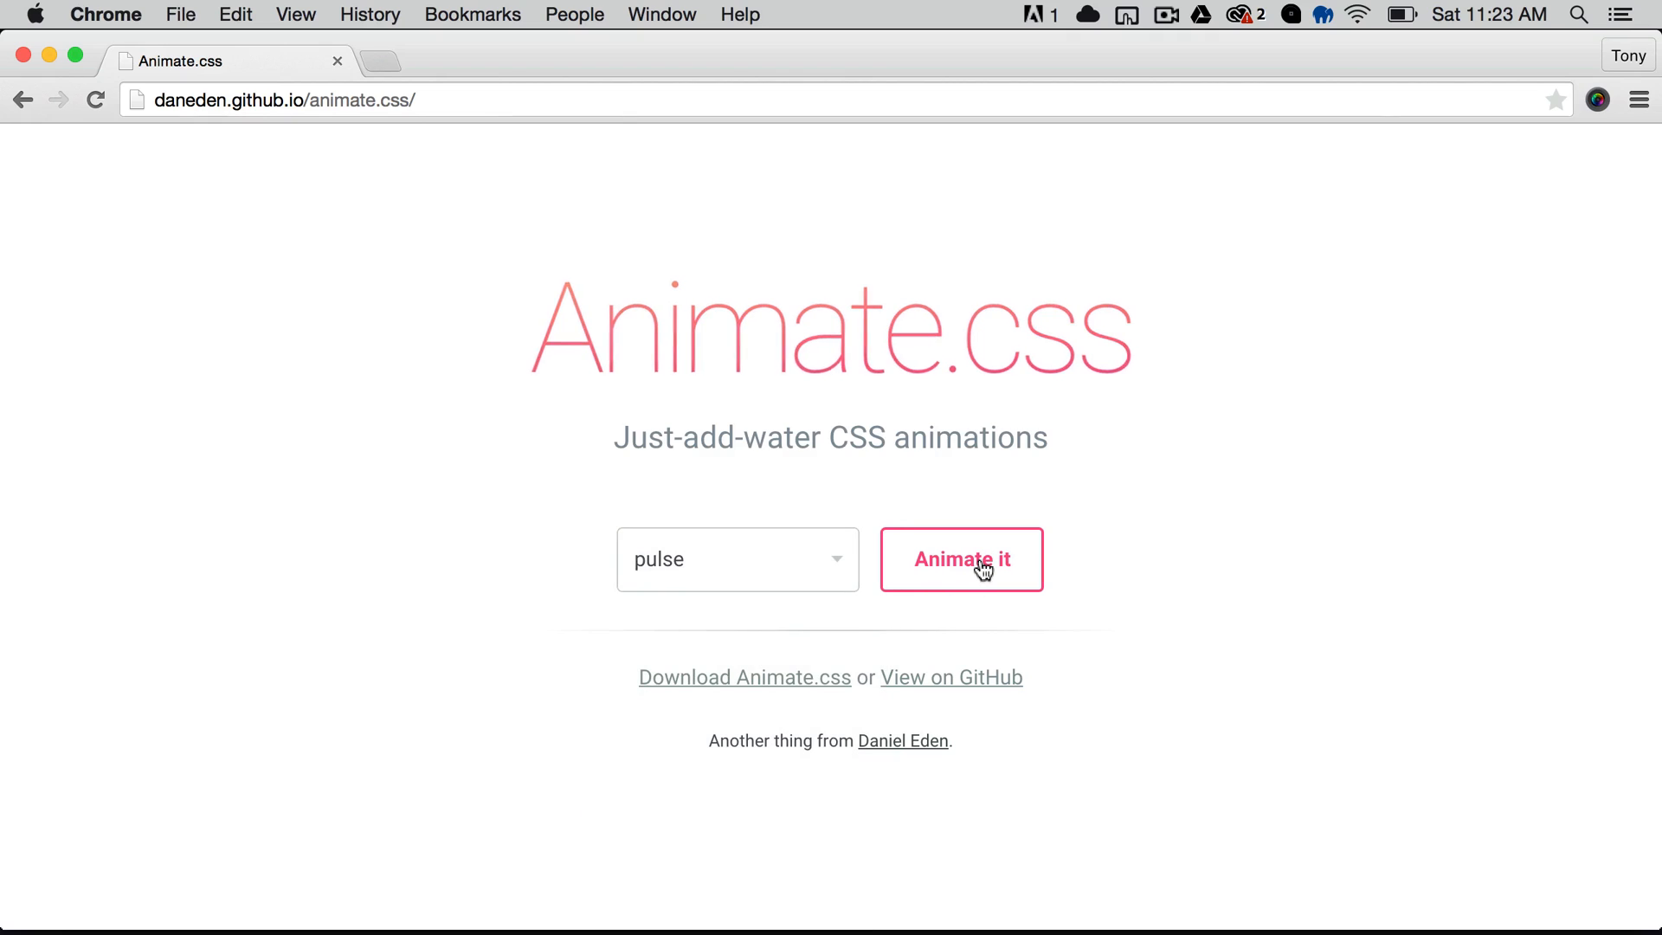
left_click(737, 558)
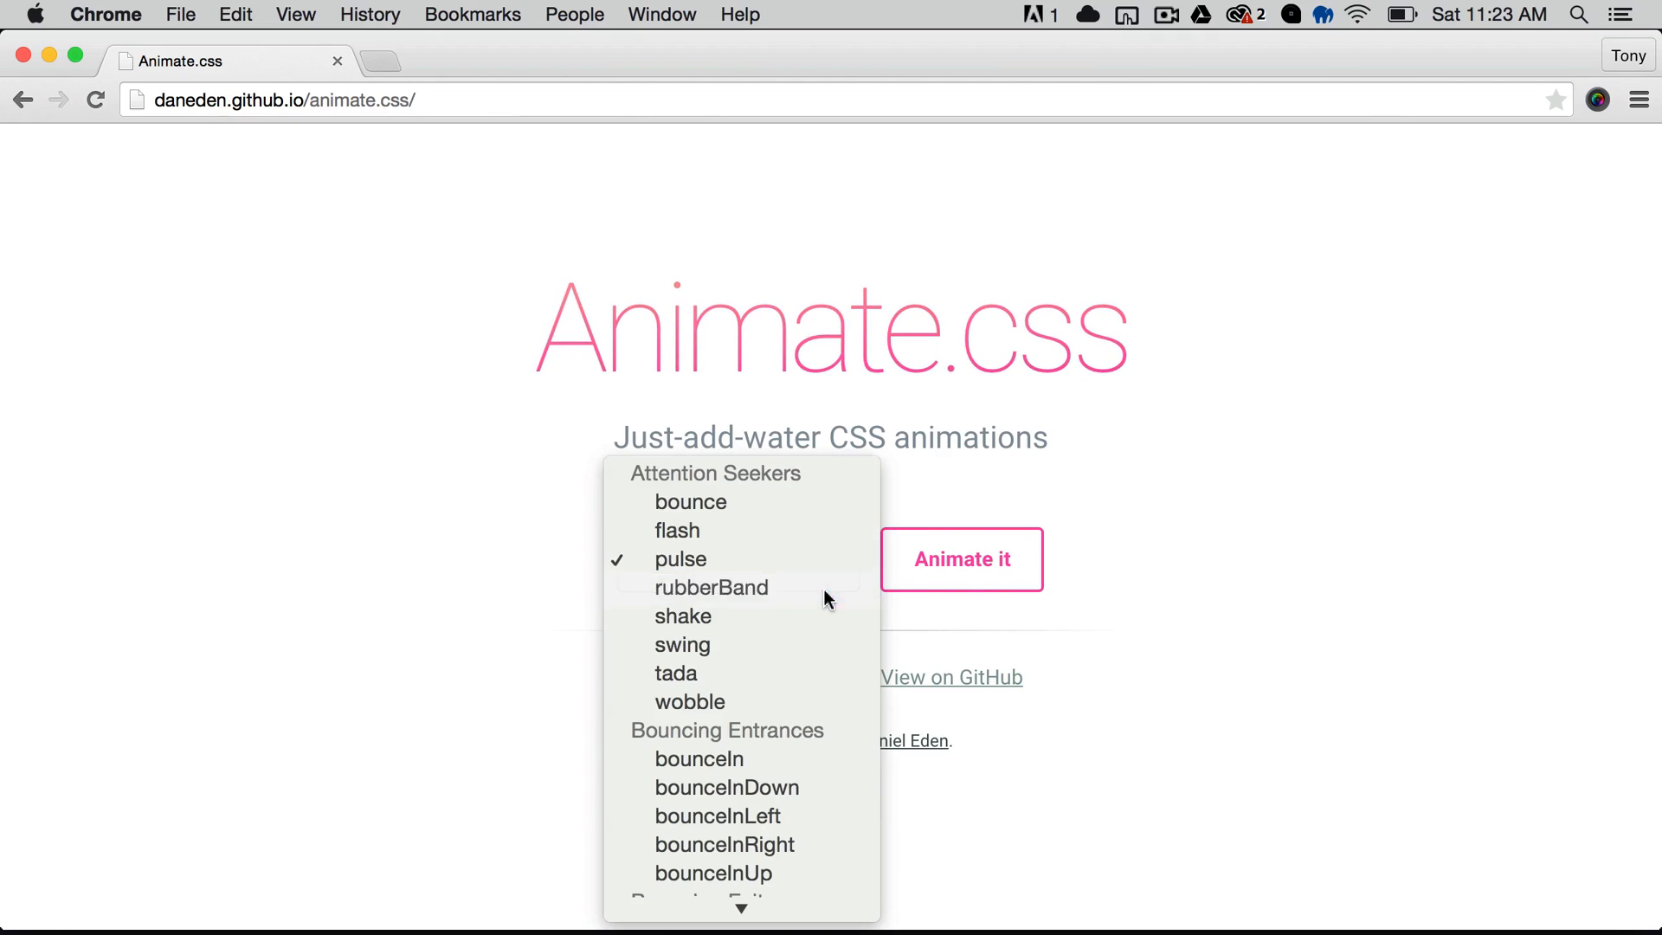
left_click(712, 587)
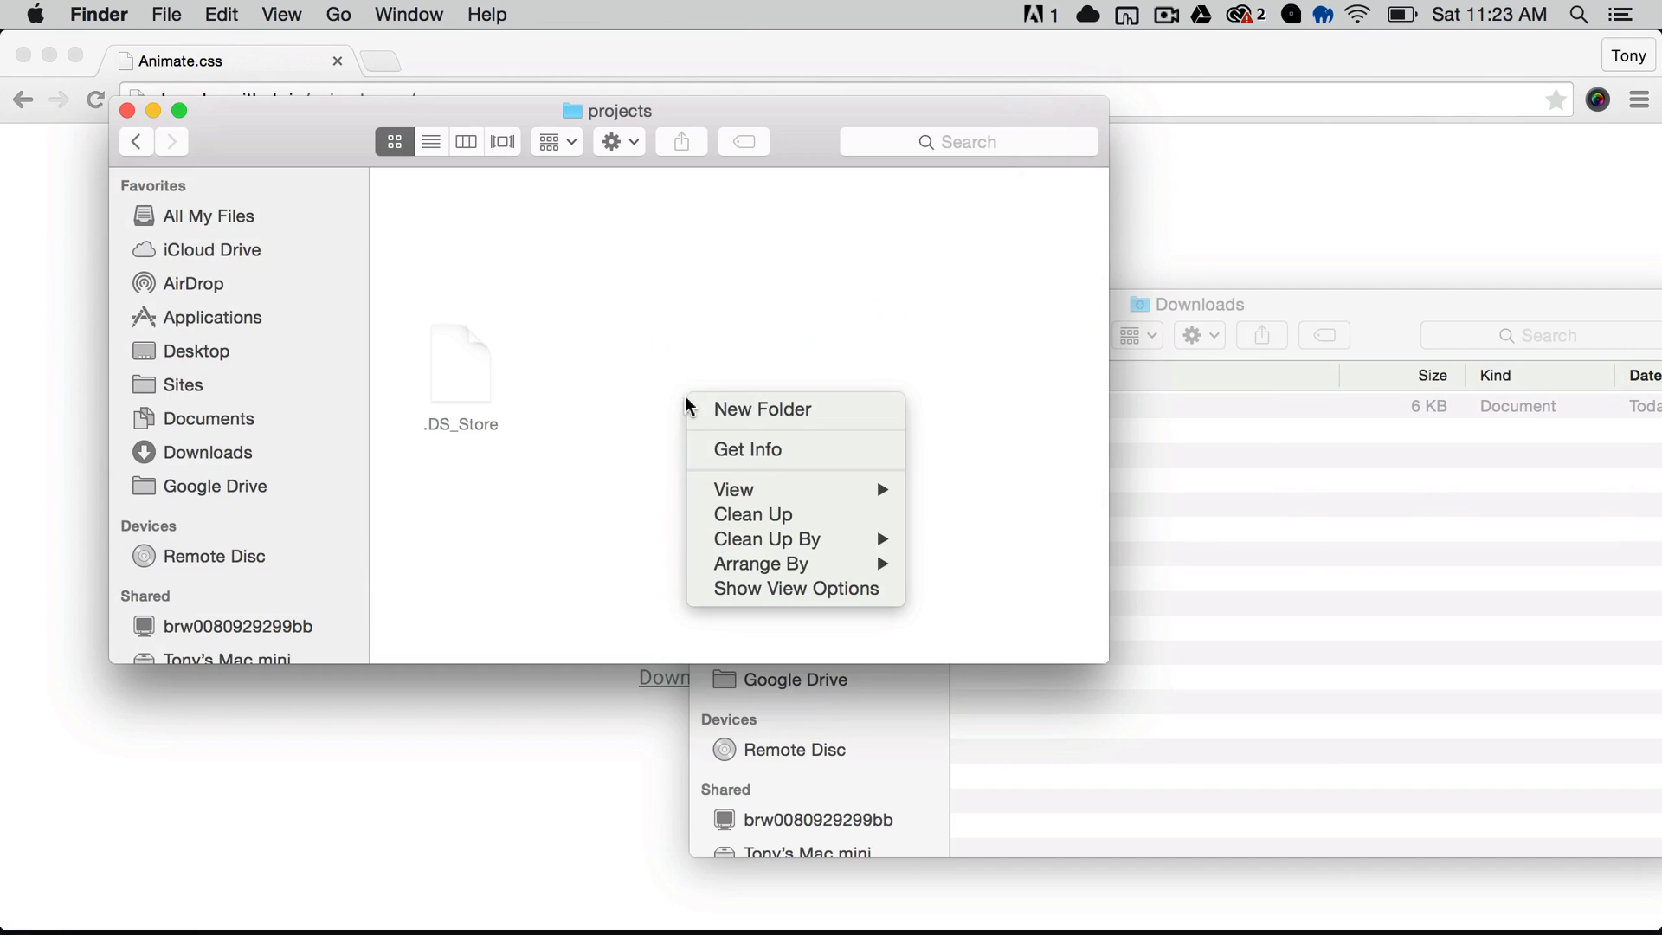
Step: Add a new folder inside the projects folder in Finder
left_click(761, 409)
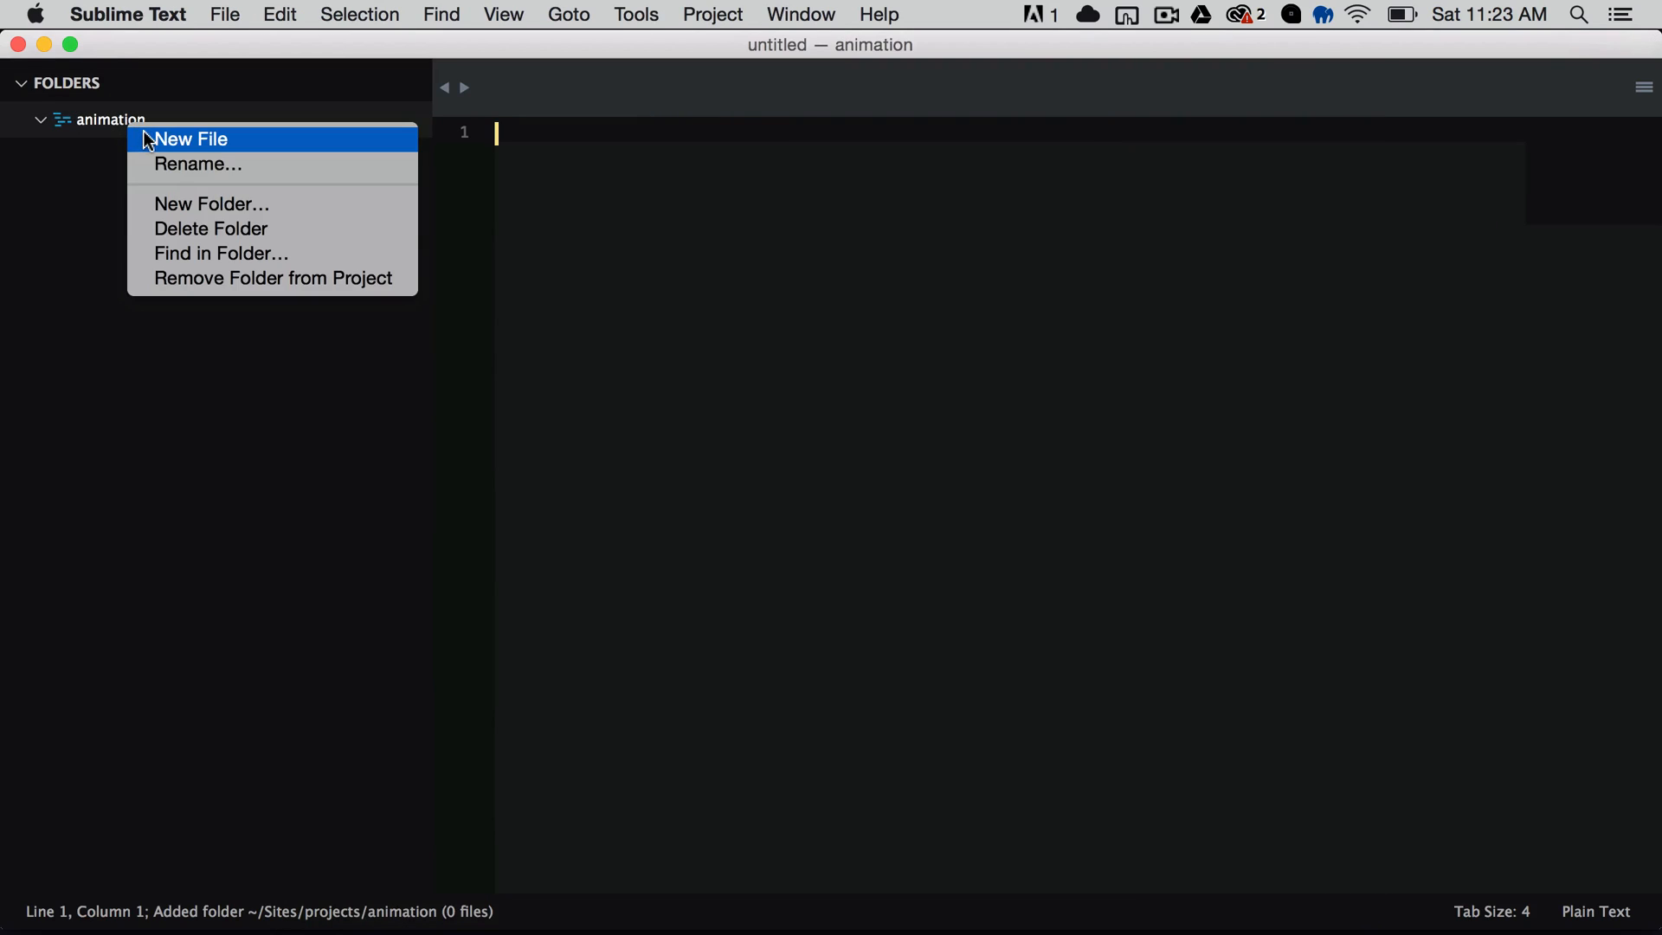
Step: Add a new file to the animation folder with an HTML skeleton titled 'Animation'
left_click(190, 139)
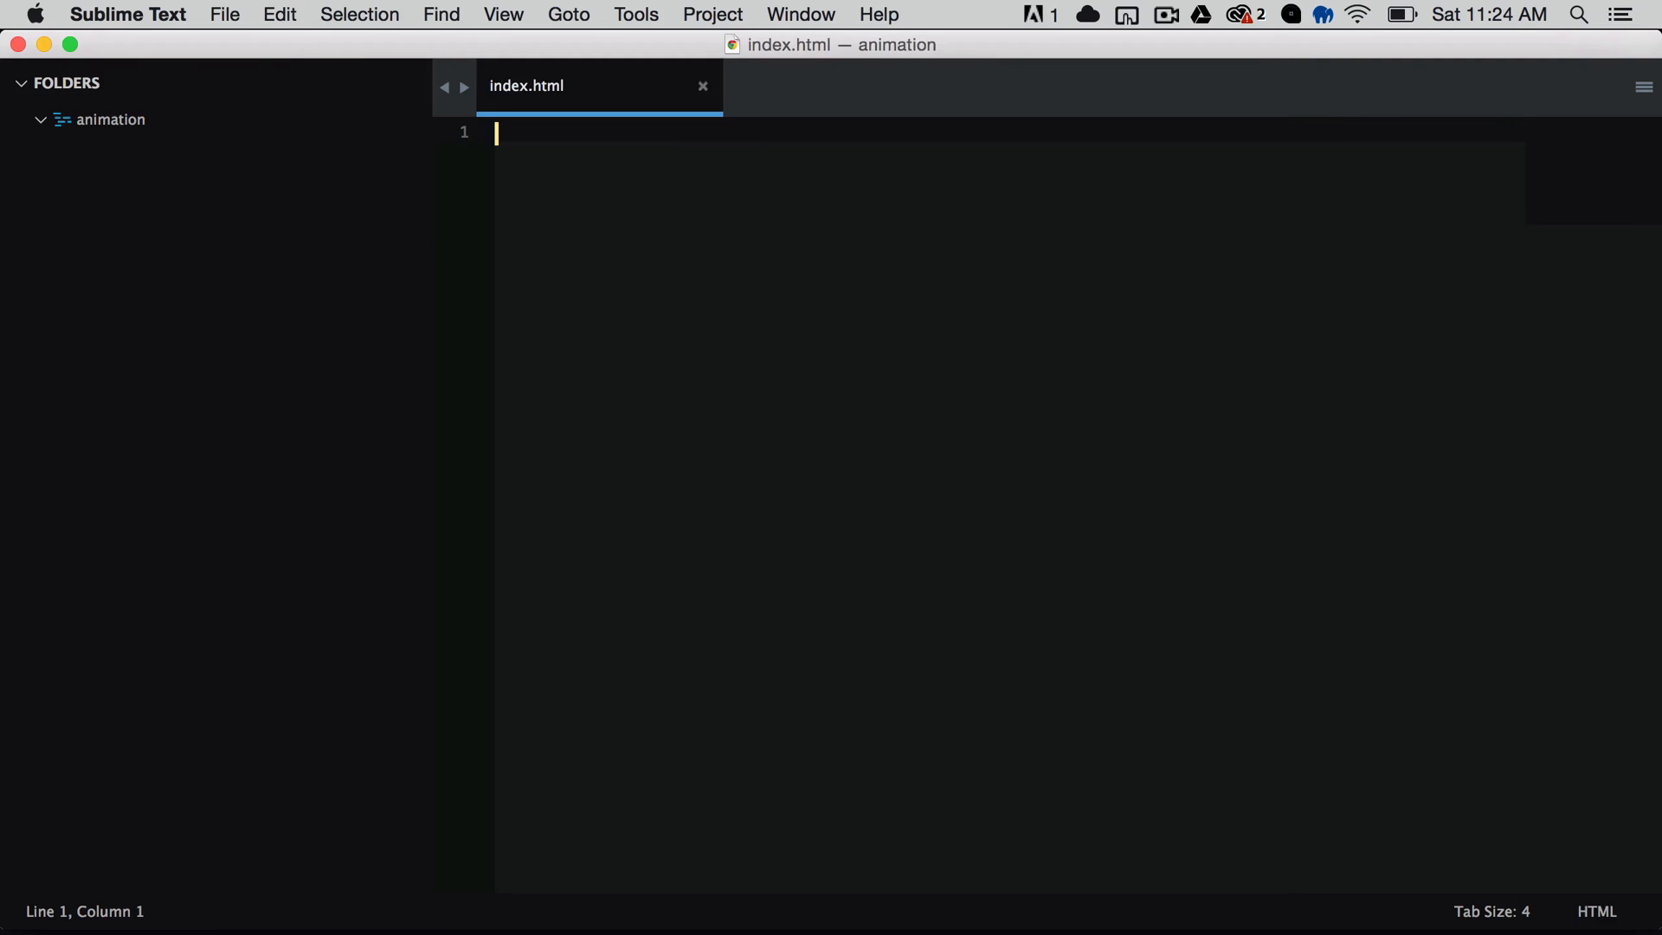
type("h")
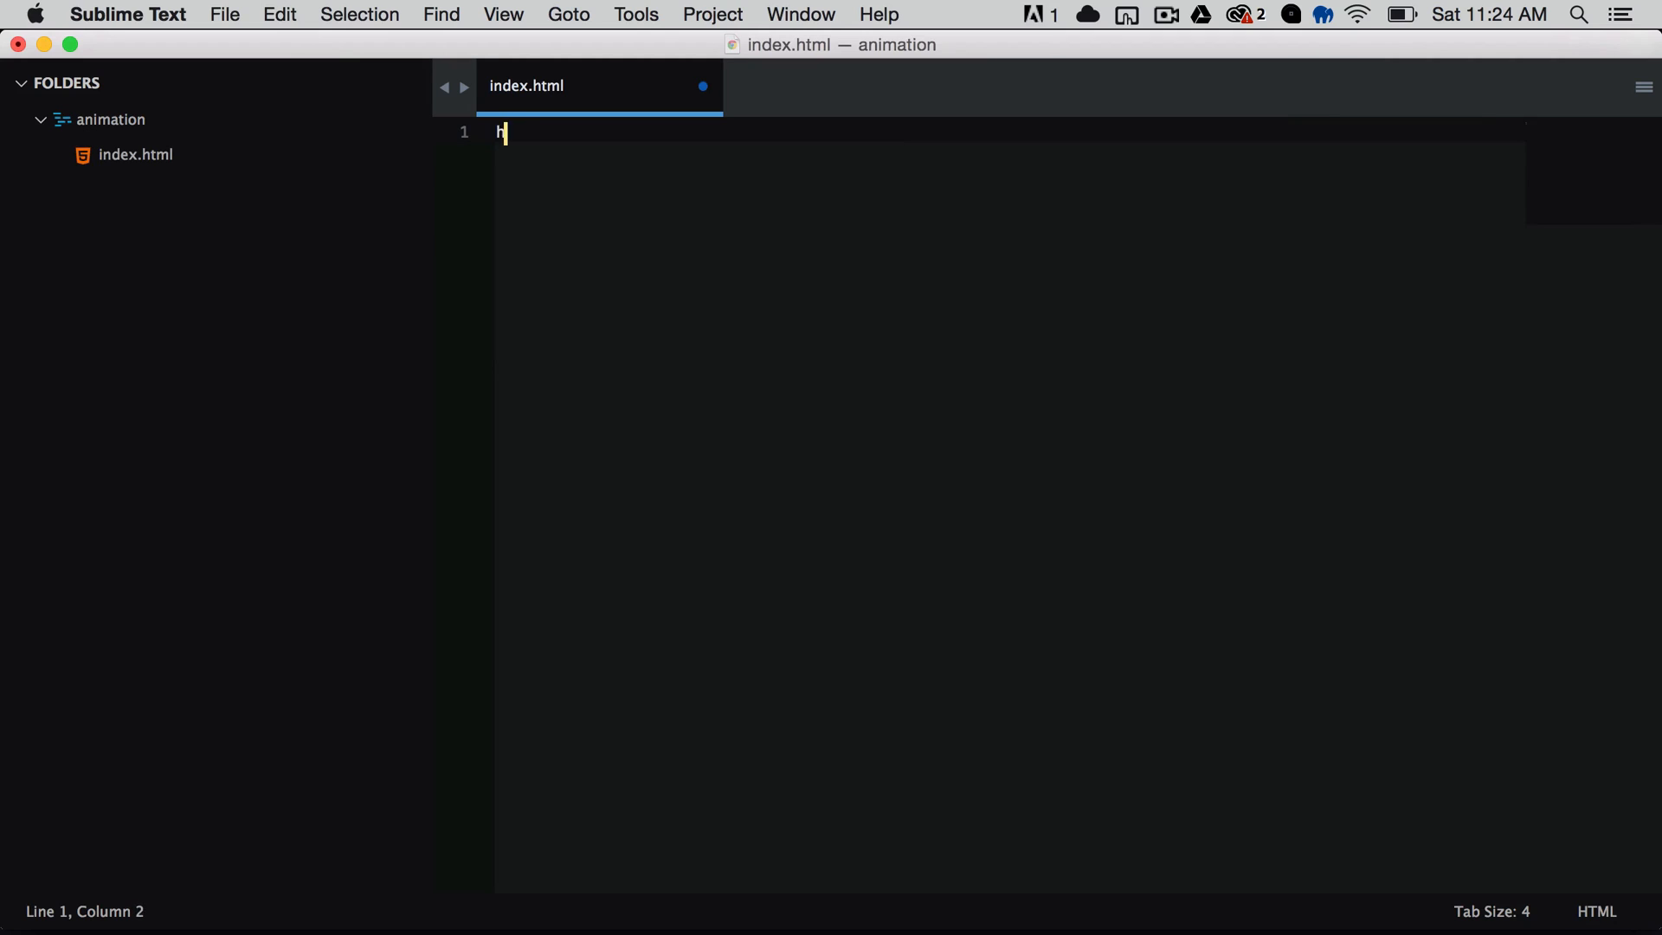
key("Tab")
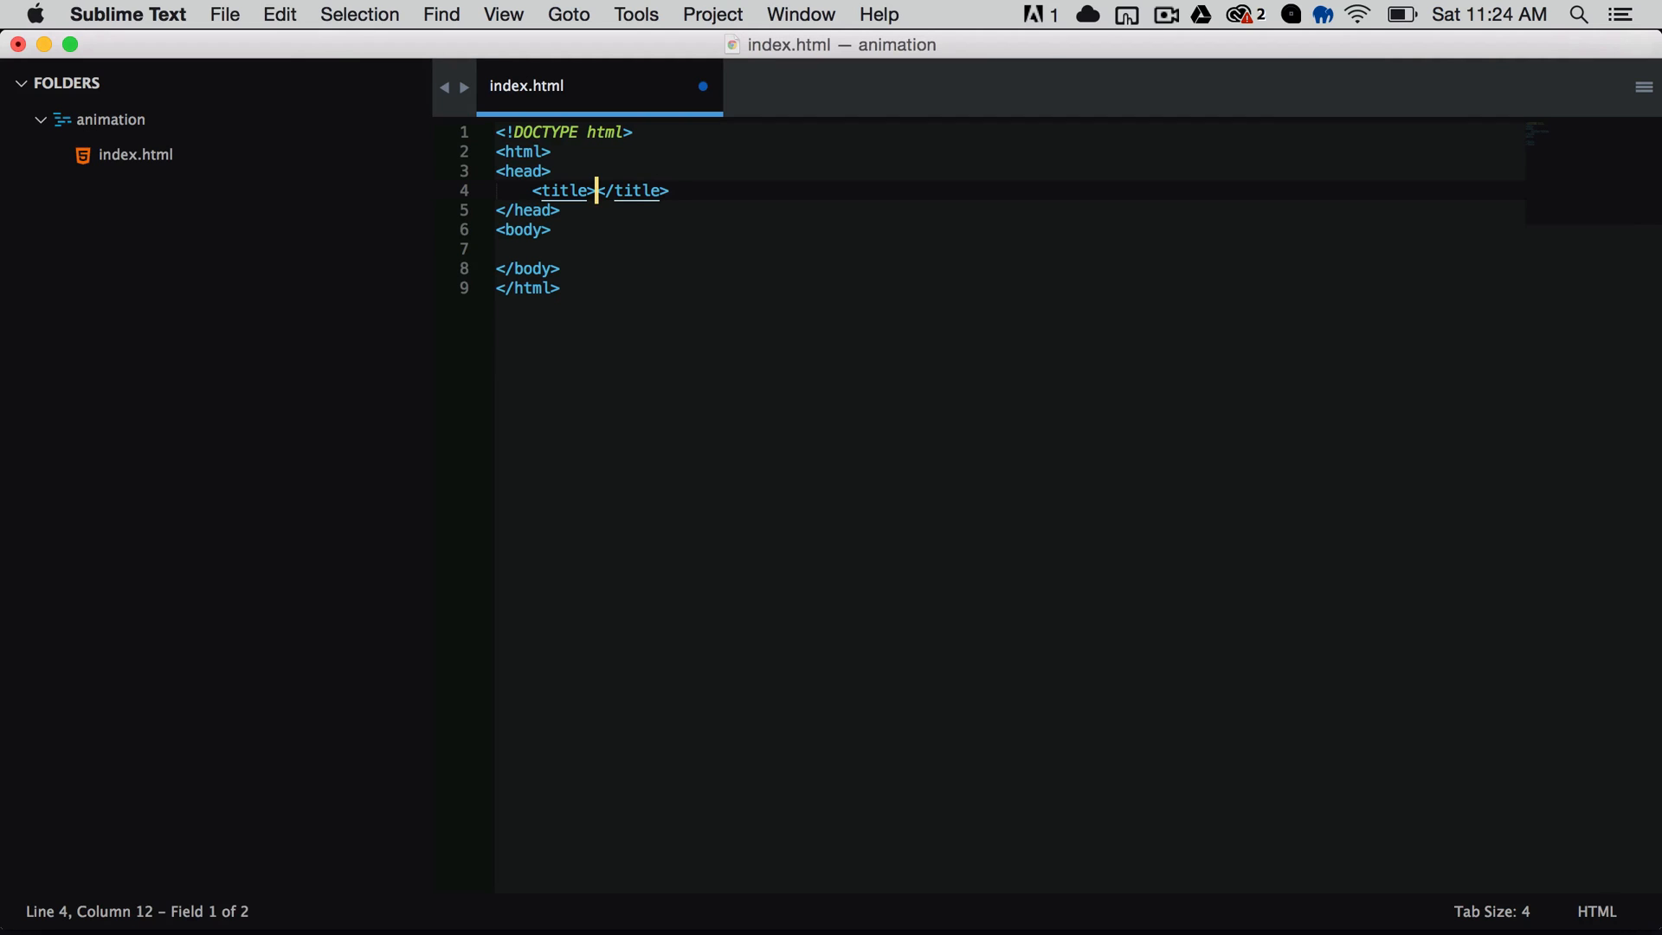
type("Animation")
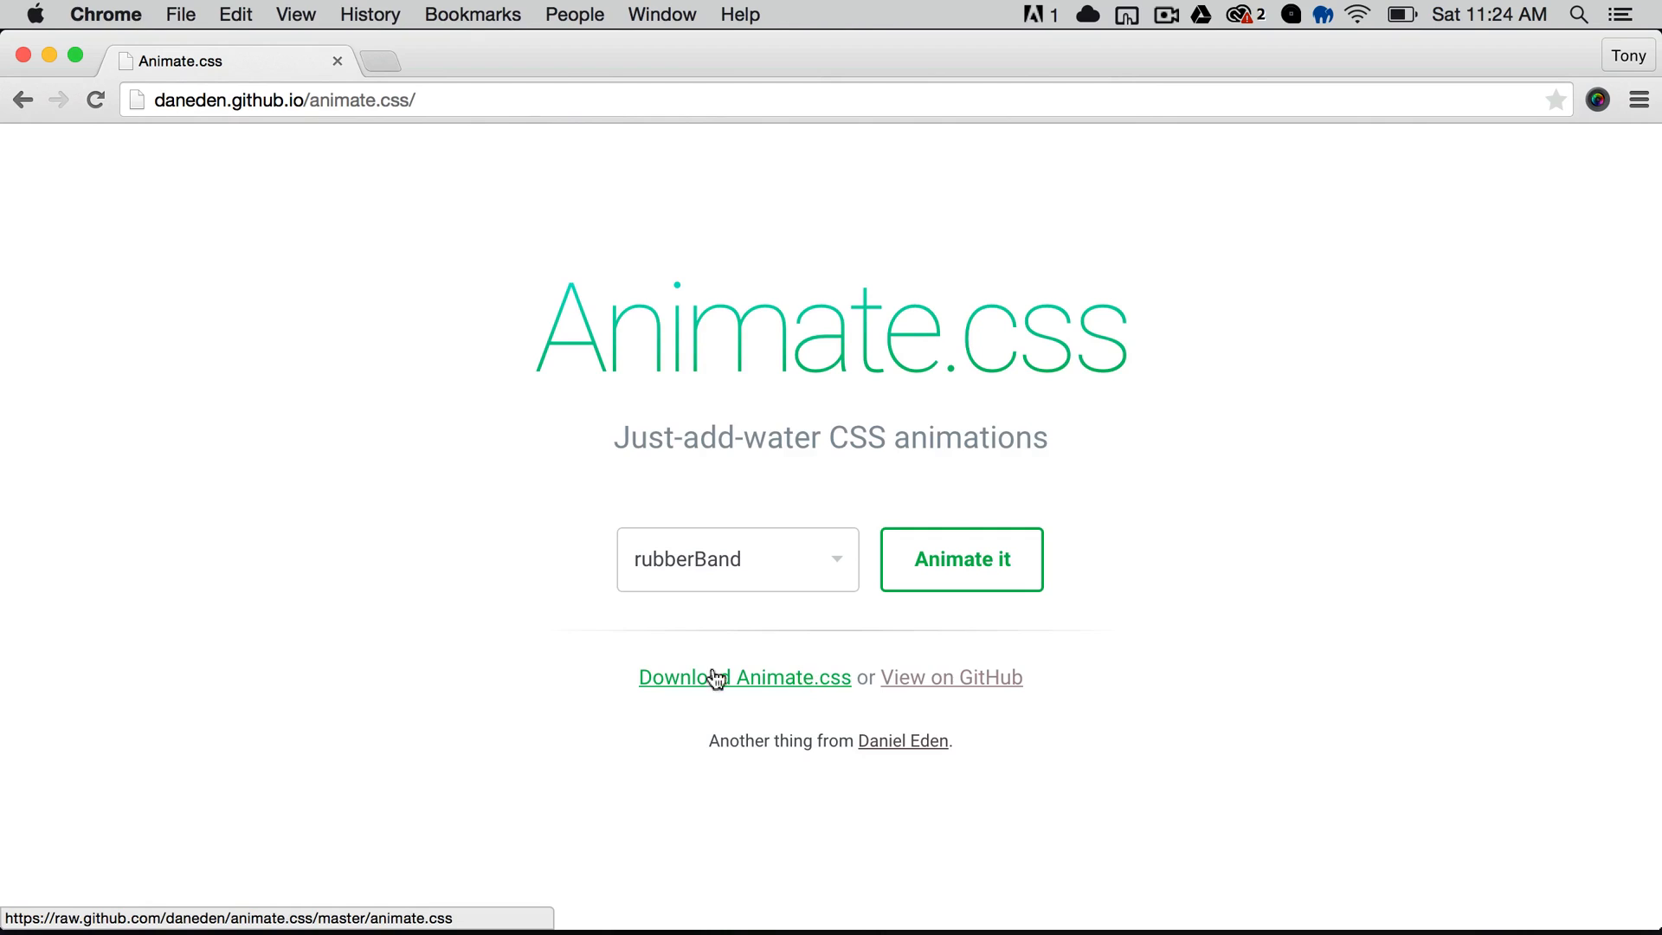
Step: Download animate.css and move it from Downloads into the animation folder
left_click(744, 677)
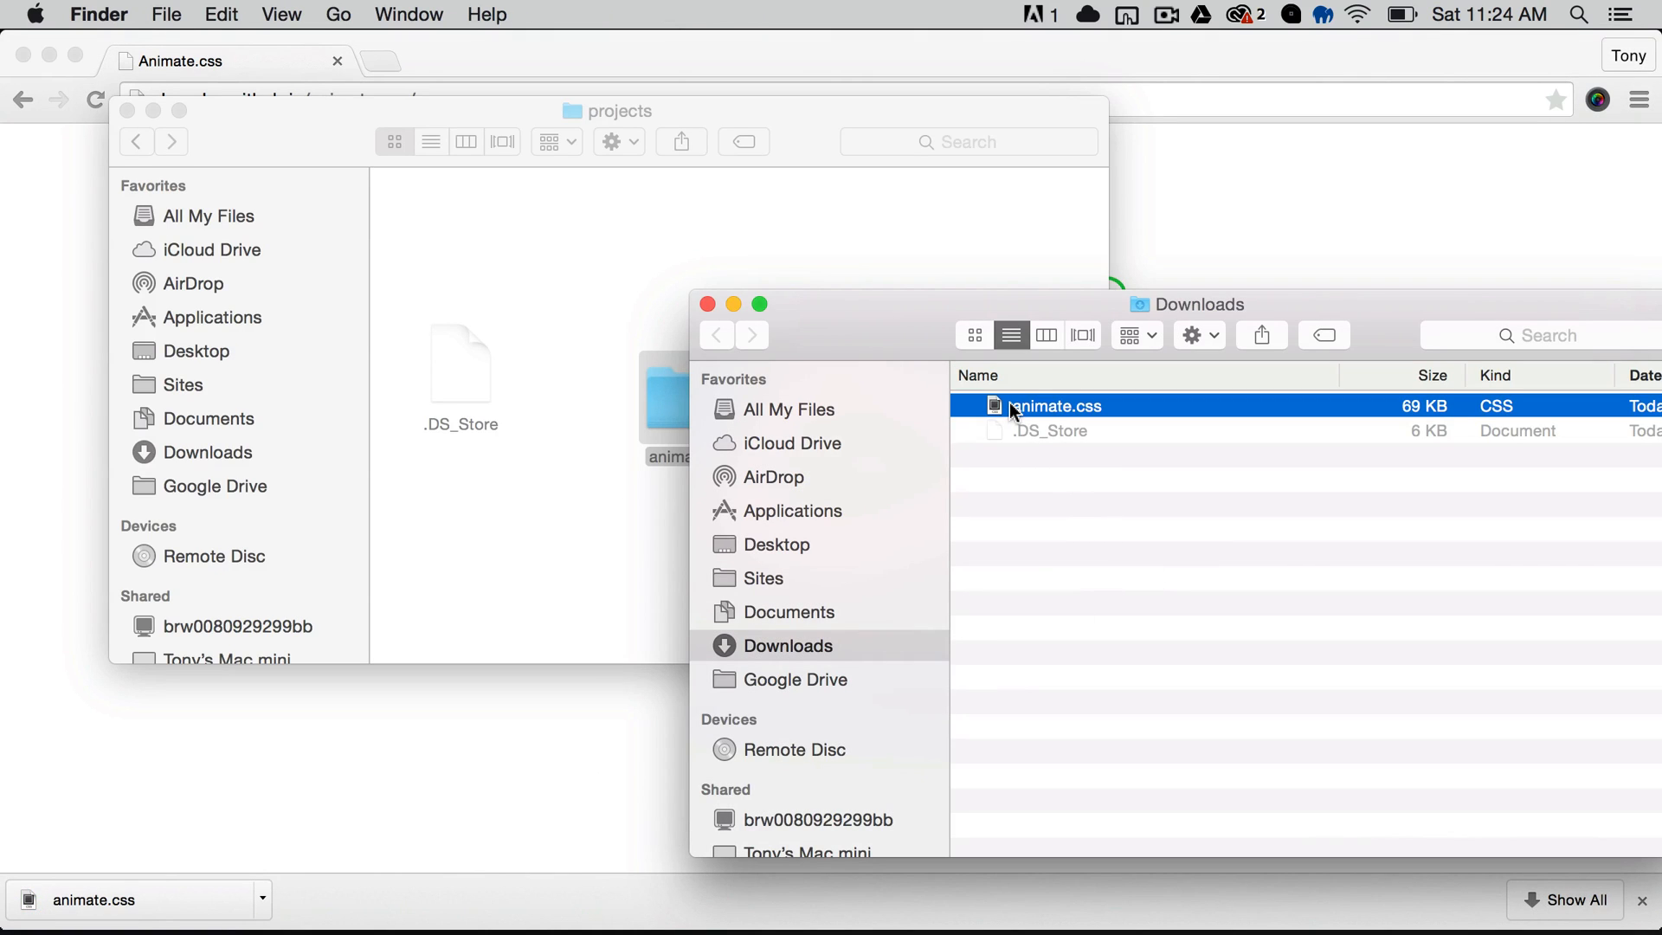
left_click_drag(1054, 405, 699, 381)
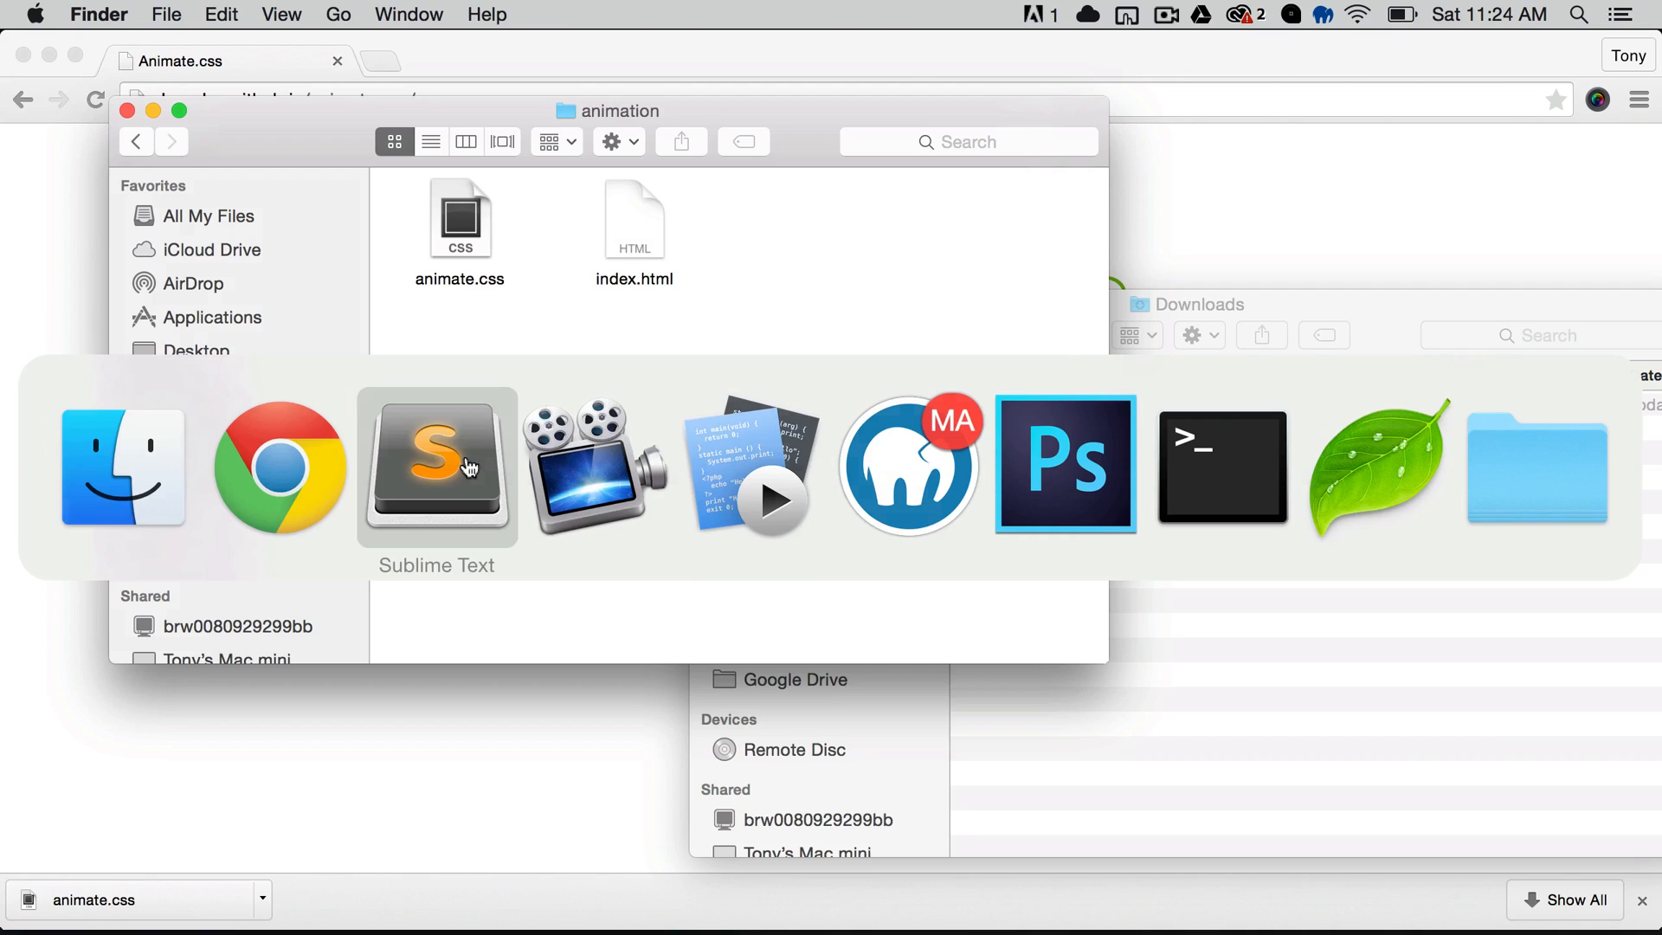
left_click(436, 466)
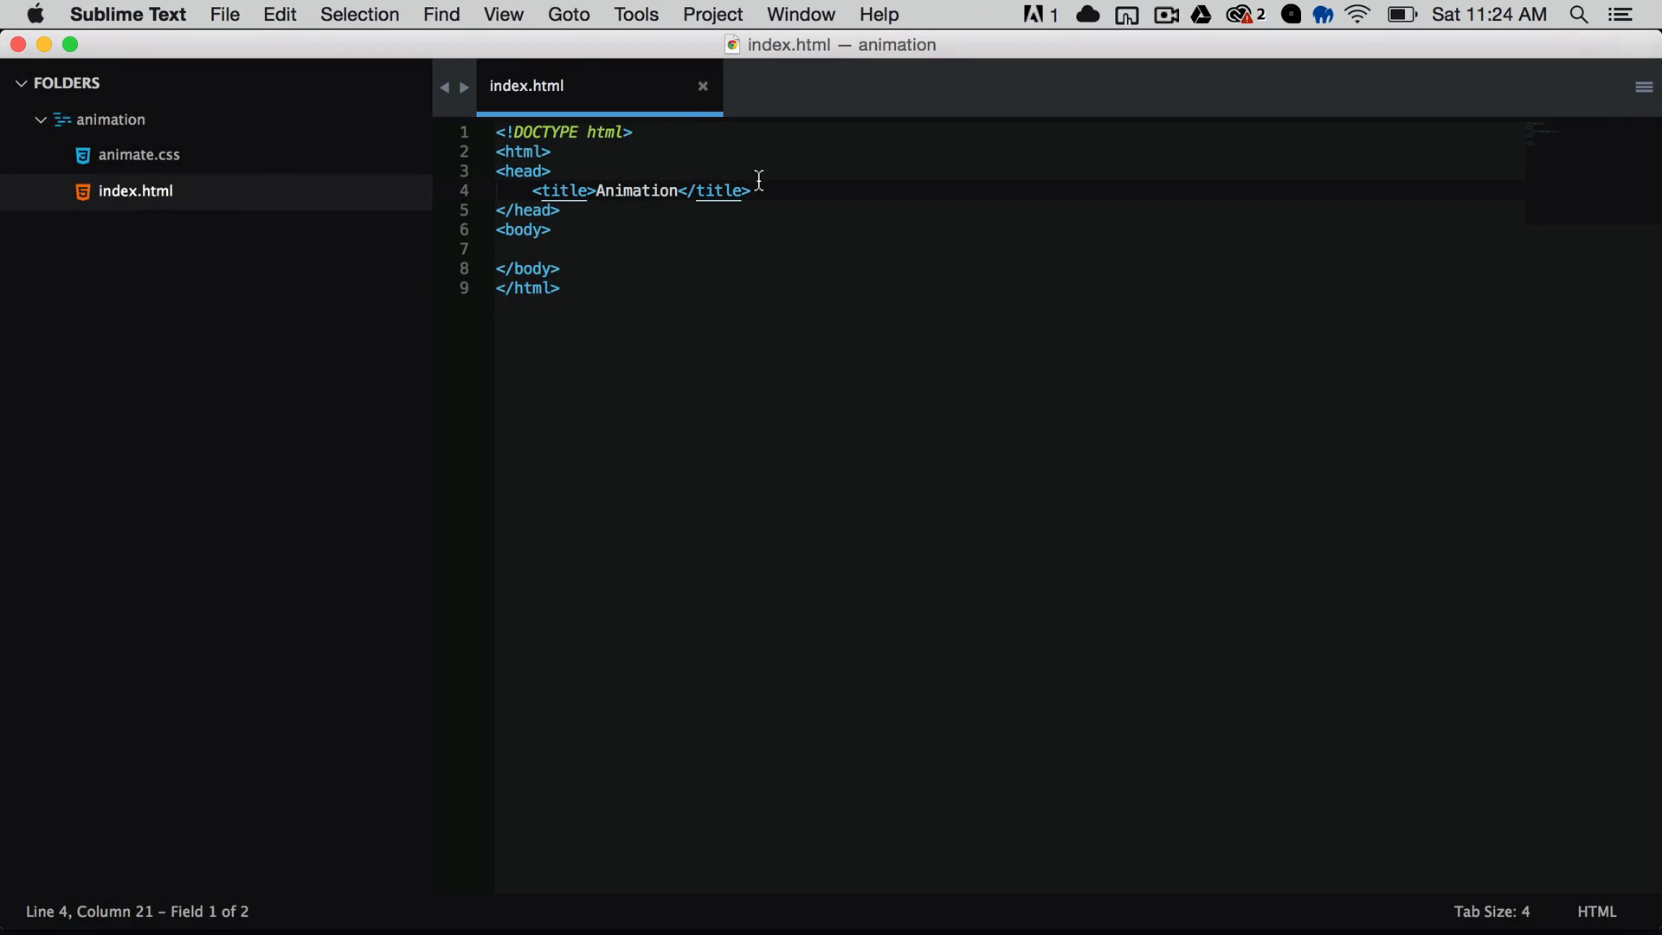
Step: Add <link href="animate.css" rel="stylesheet"> to the head of index.html
type("<link")
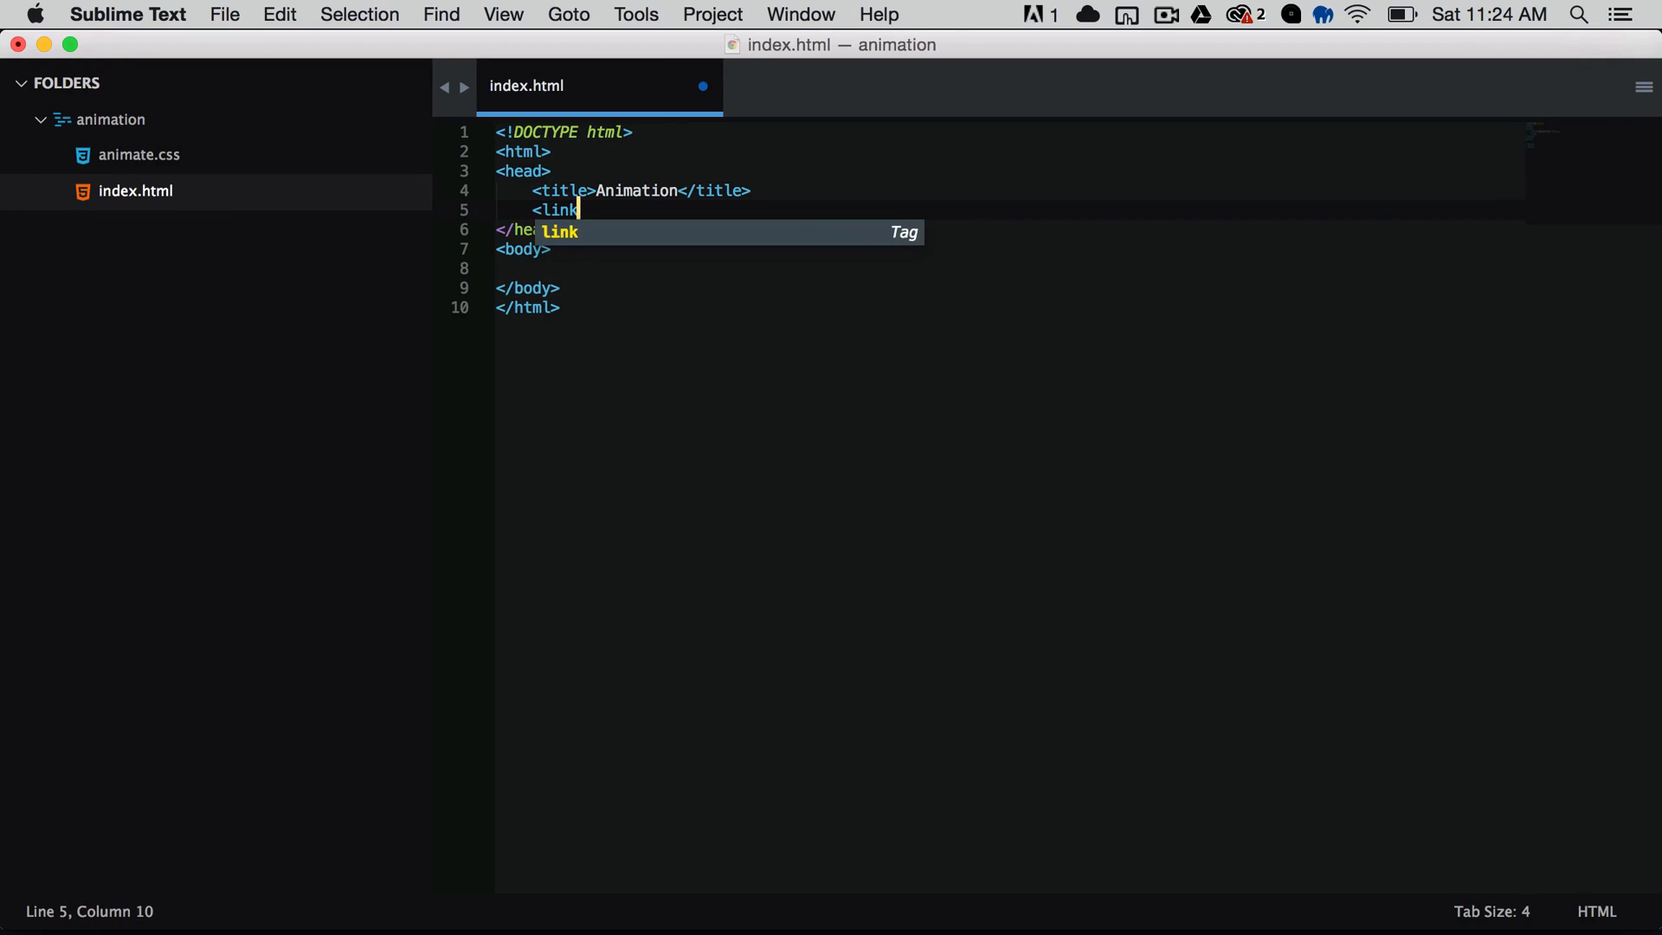
type("href=\"an")
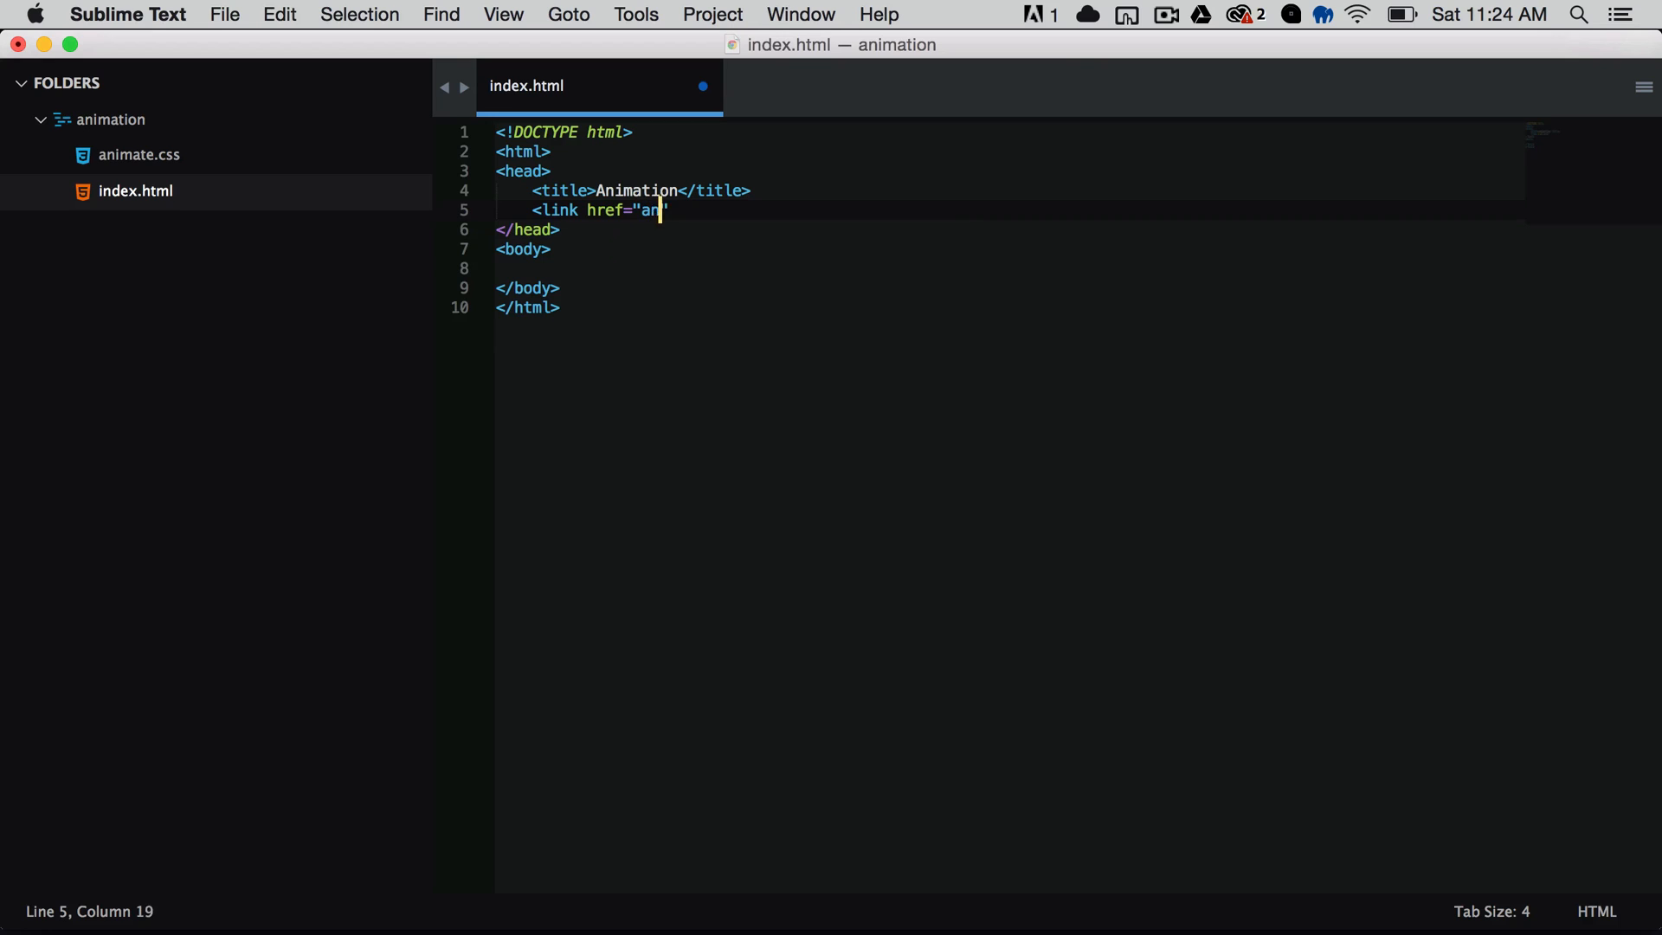
type("imate.css\"")
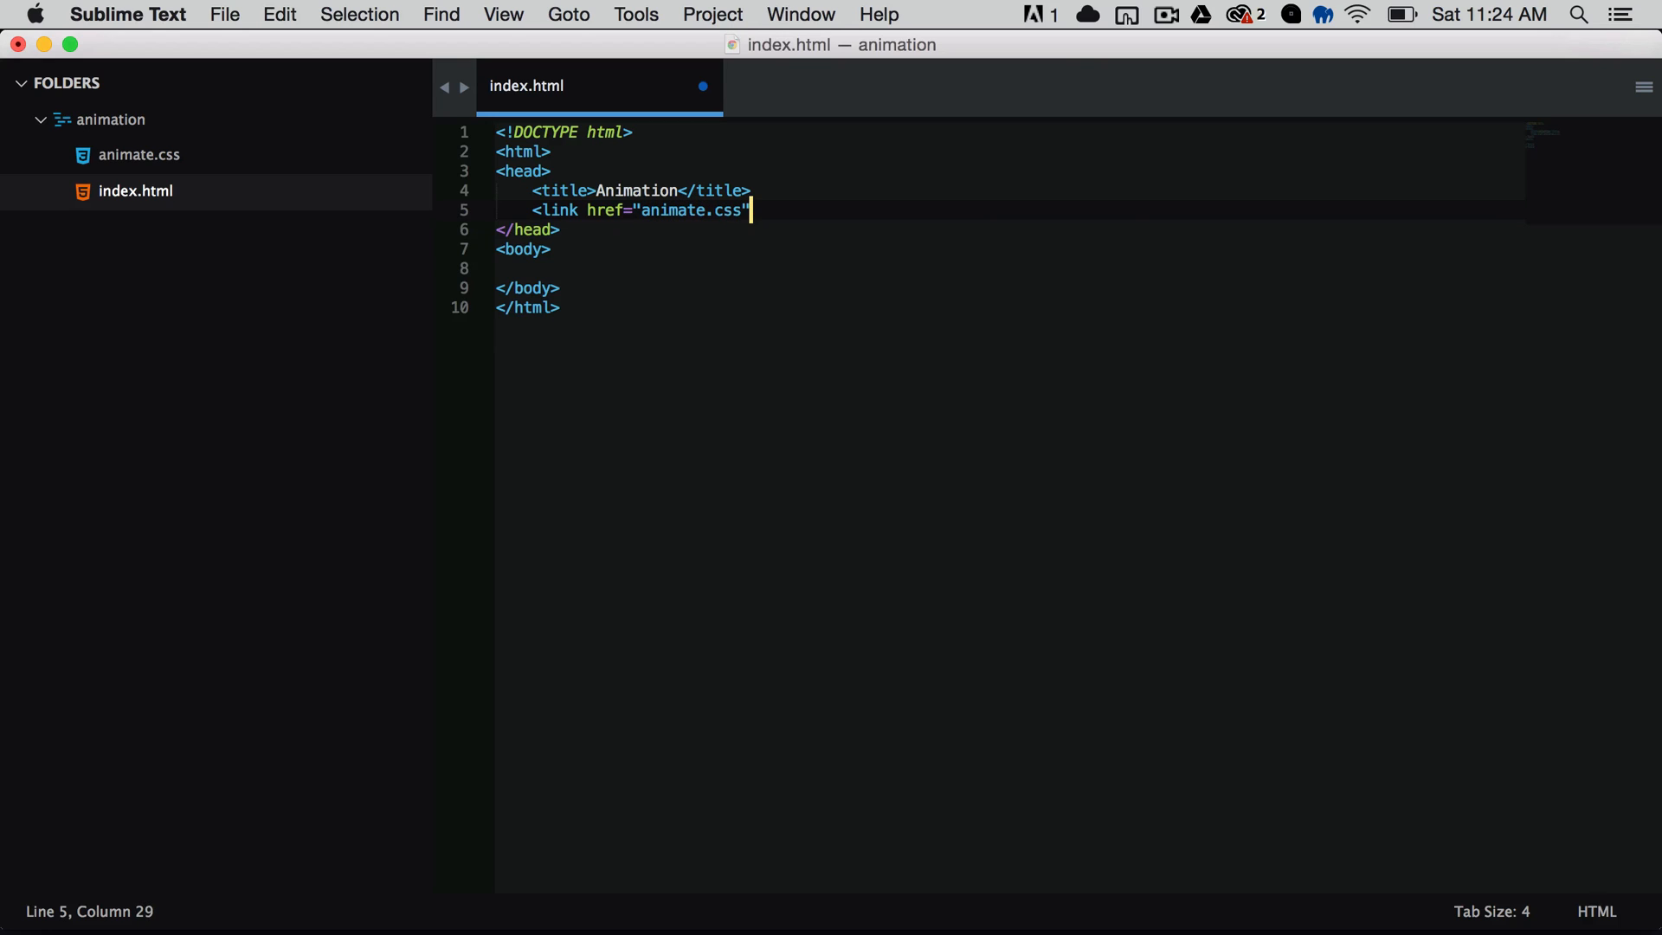
type("rel=\"stylesheet\" />")
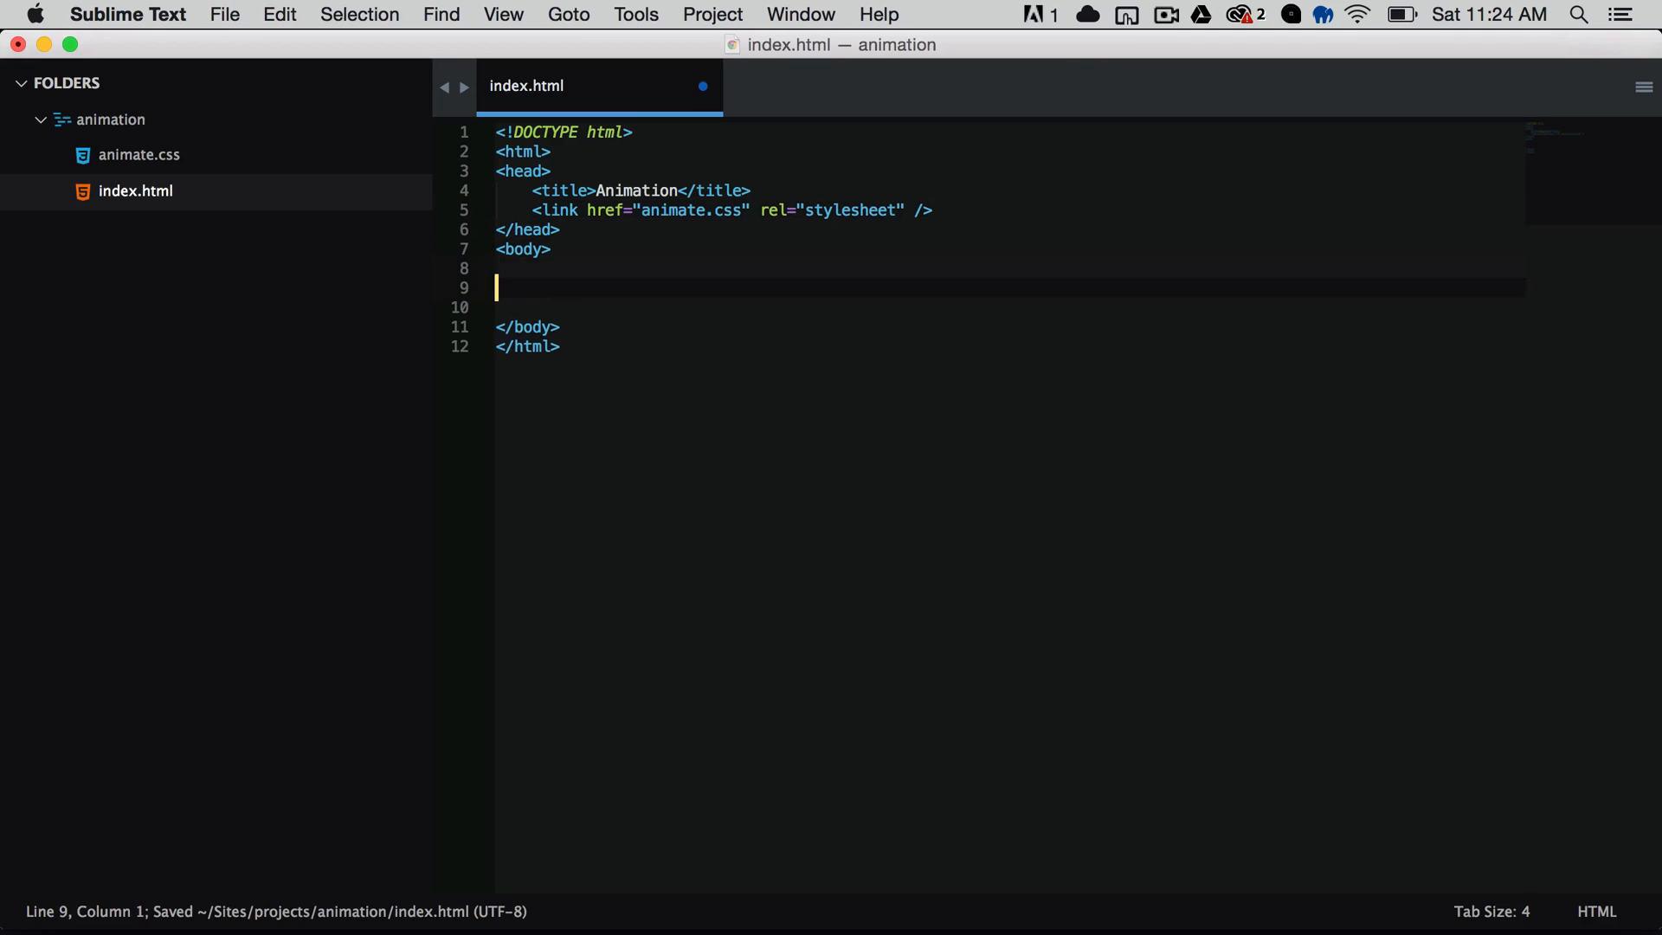
Step: Add a #block div styled #333 and 140px square, then open index.html in Chrome
type("<")
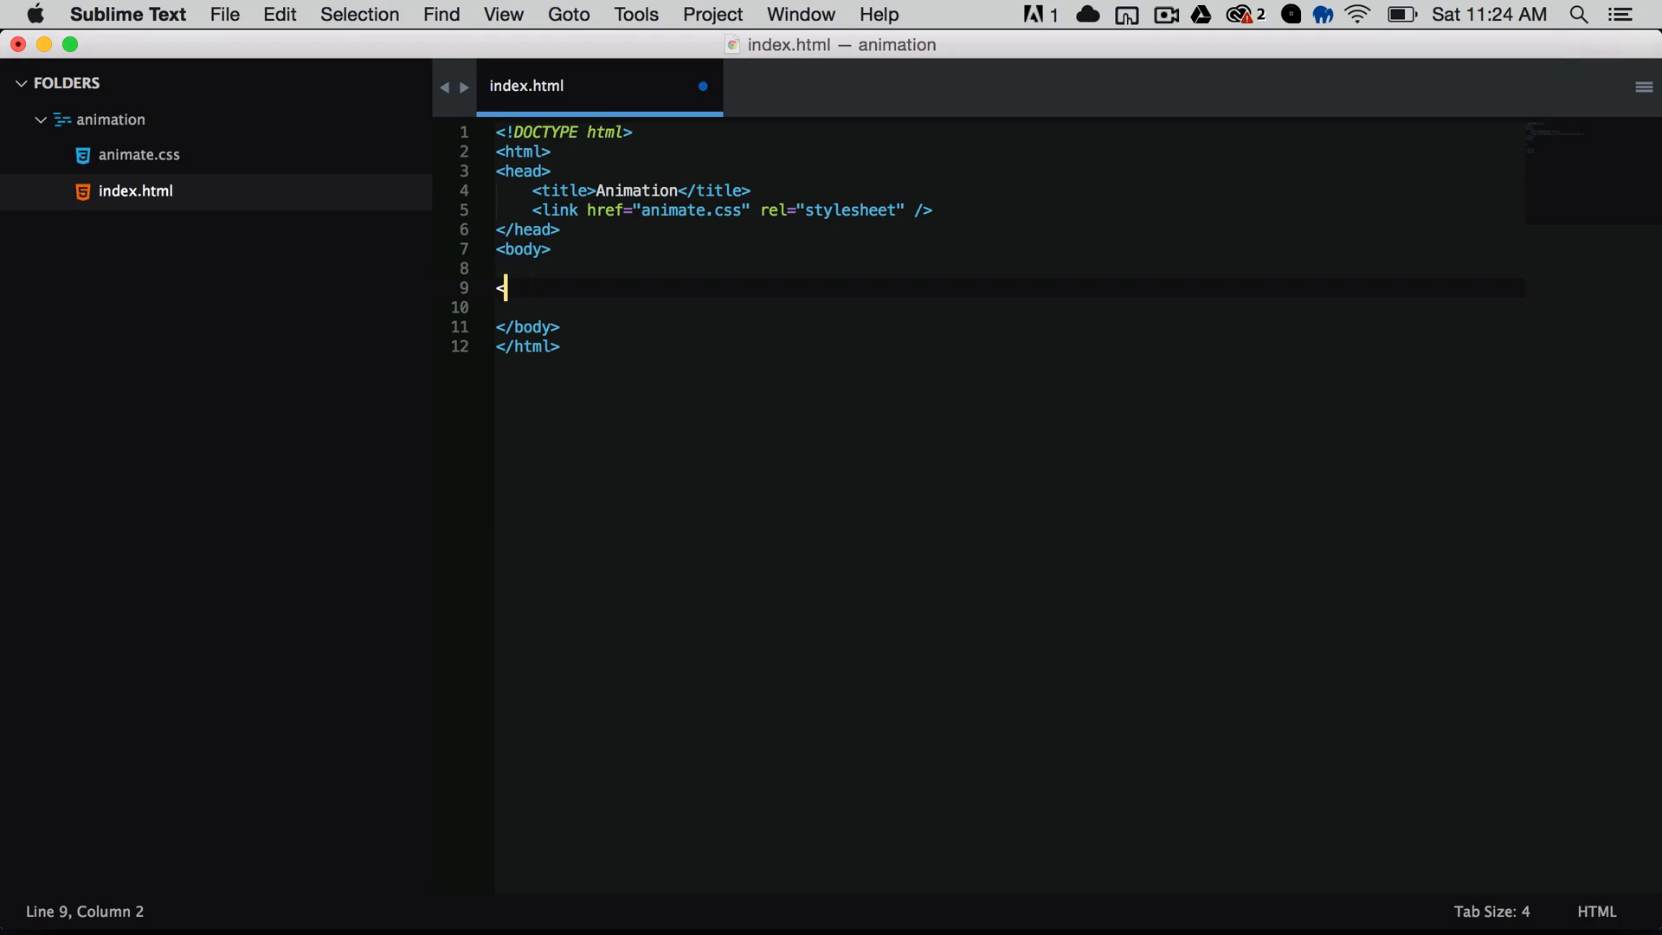
type("div id=\"block\"></div>")
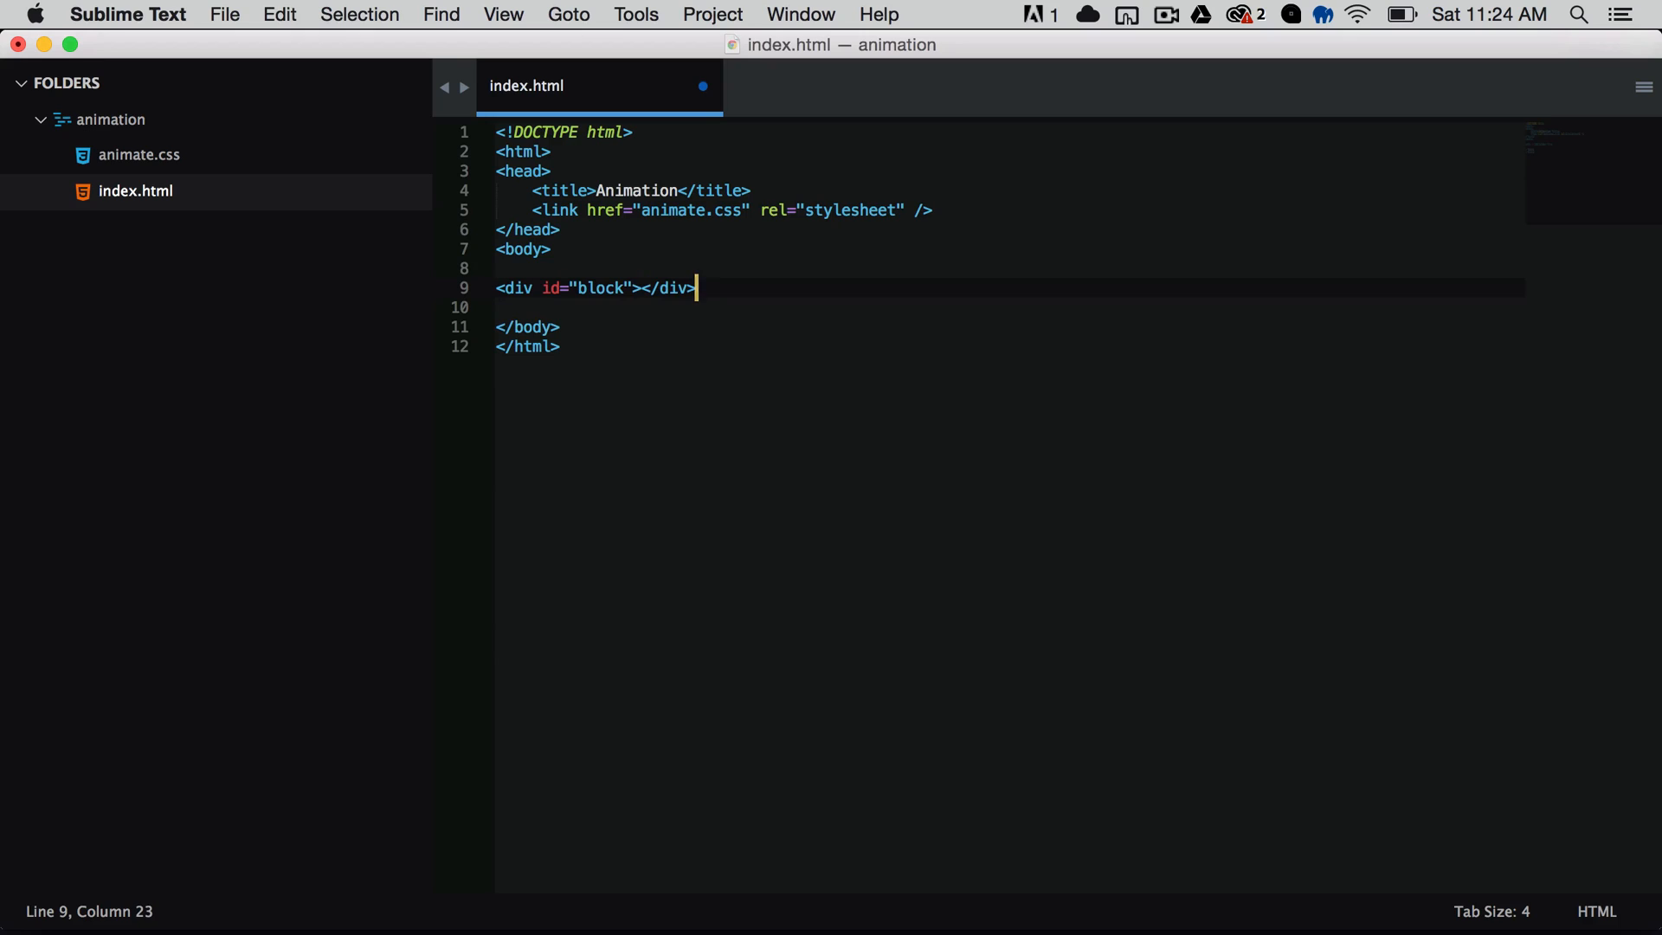
key("Return")
type("background:#;")
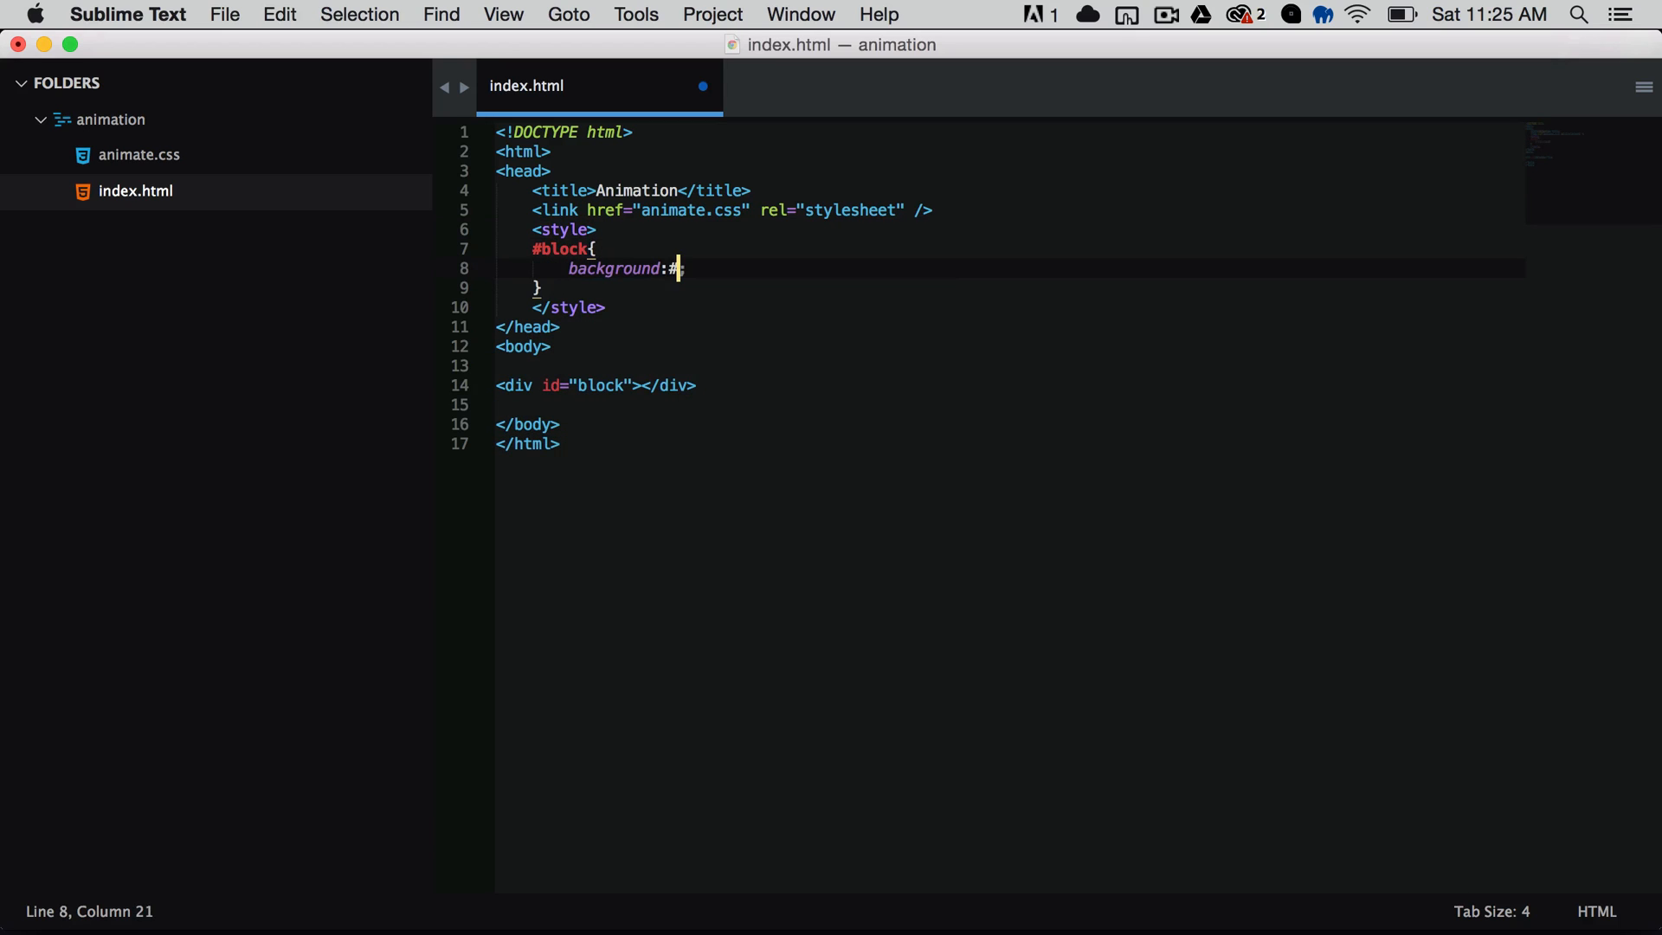
type("333;")
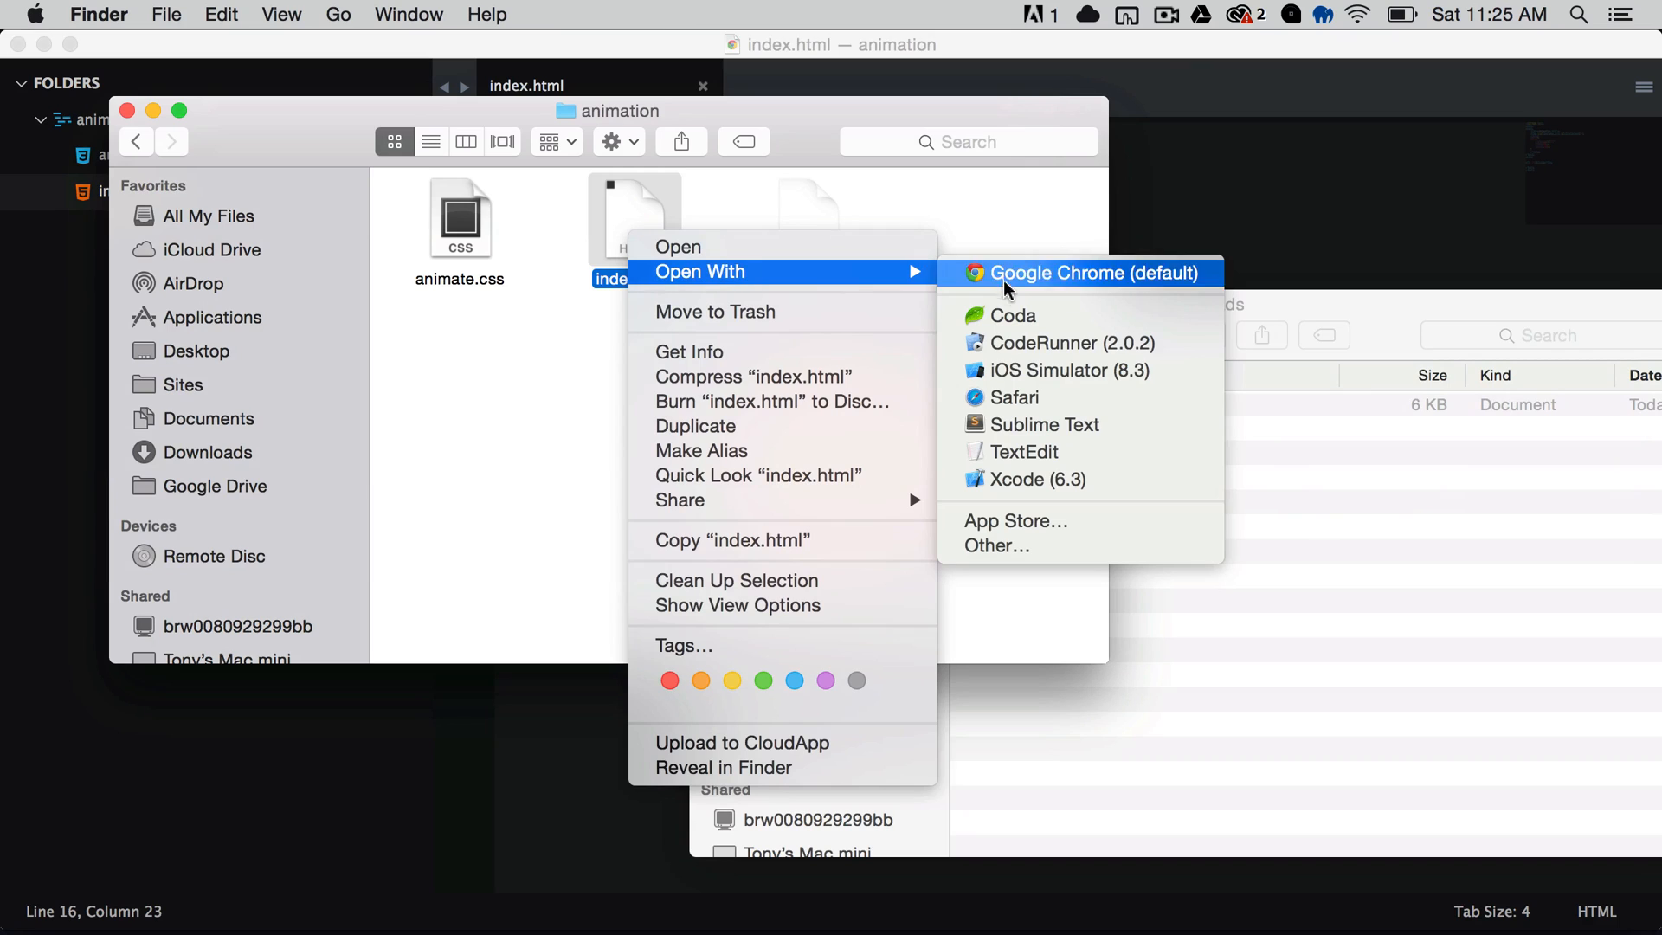
left_click(1085, 273)
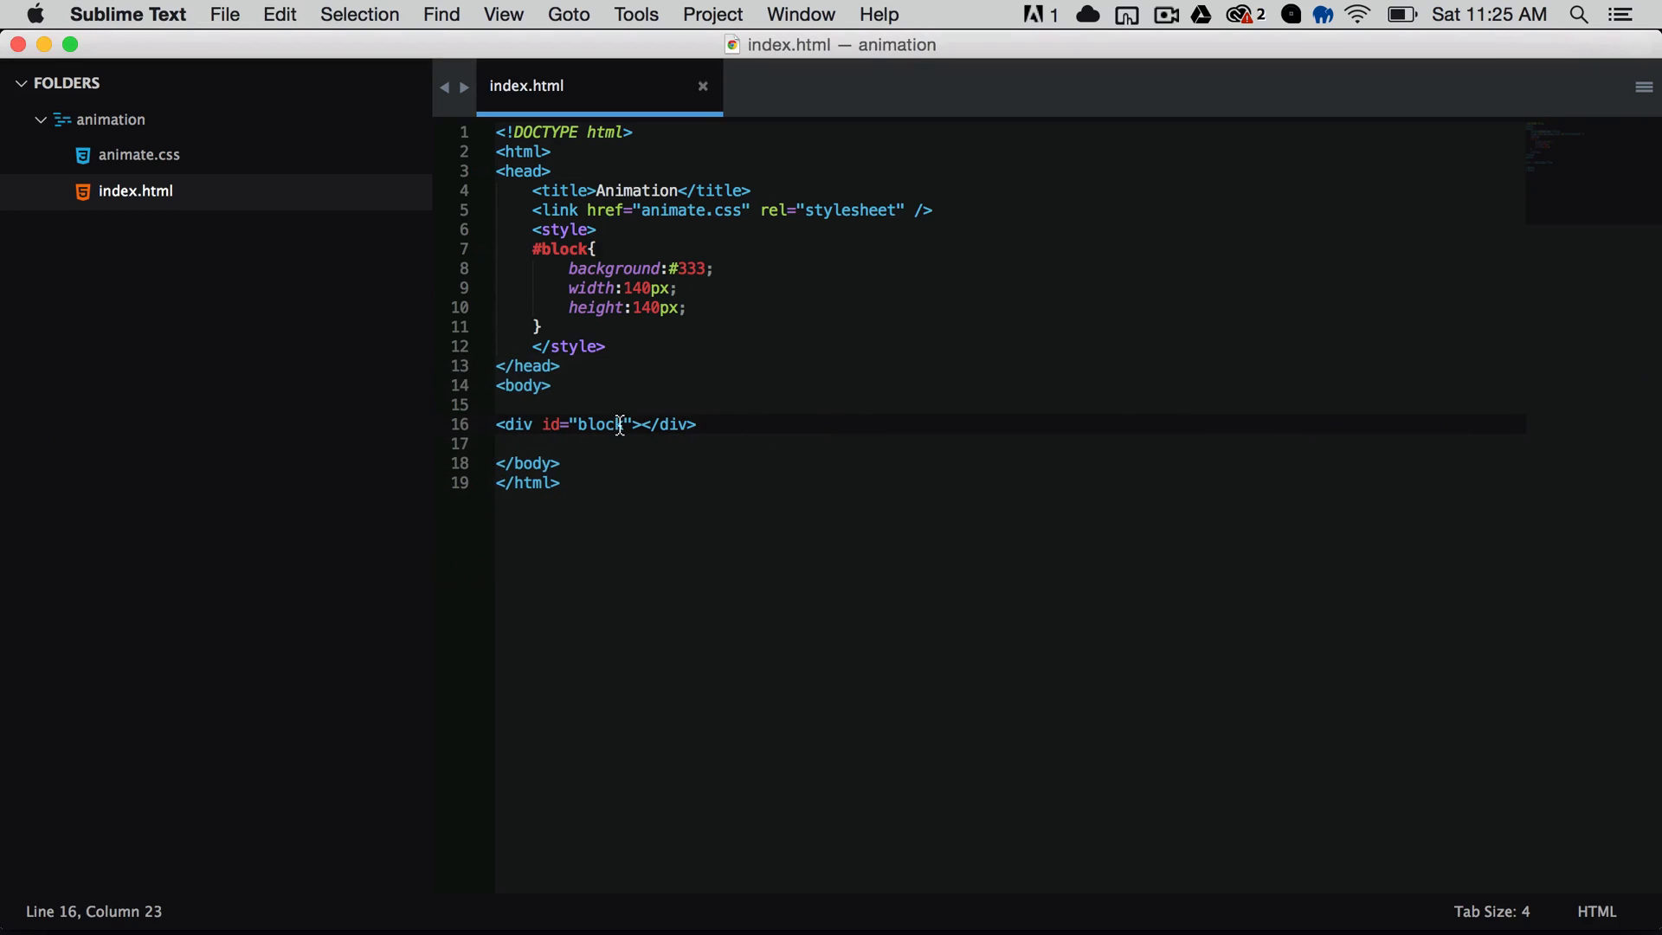
Step: Give the block div class="animated pulse"
left_click(633, 424)
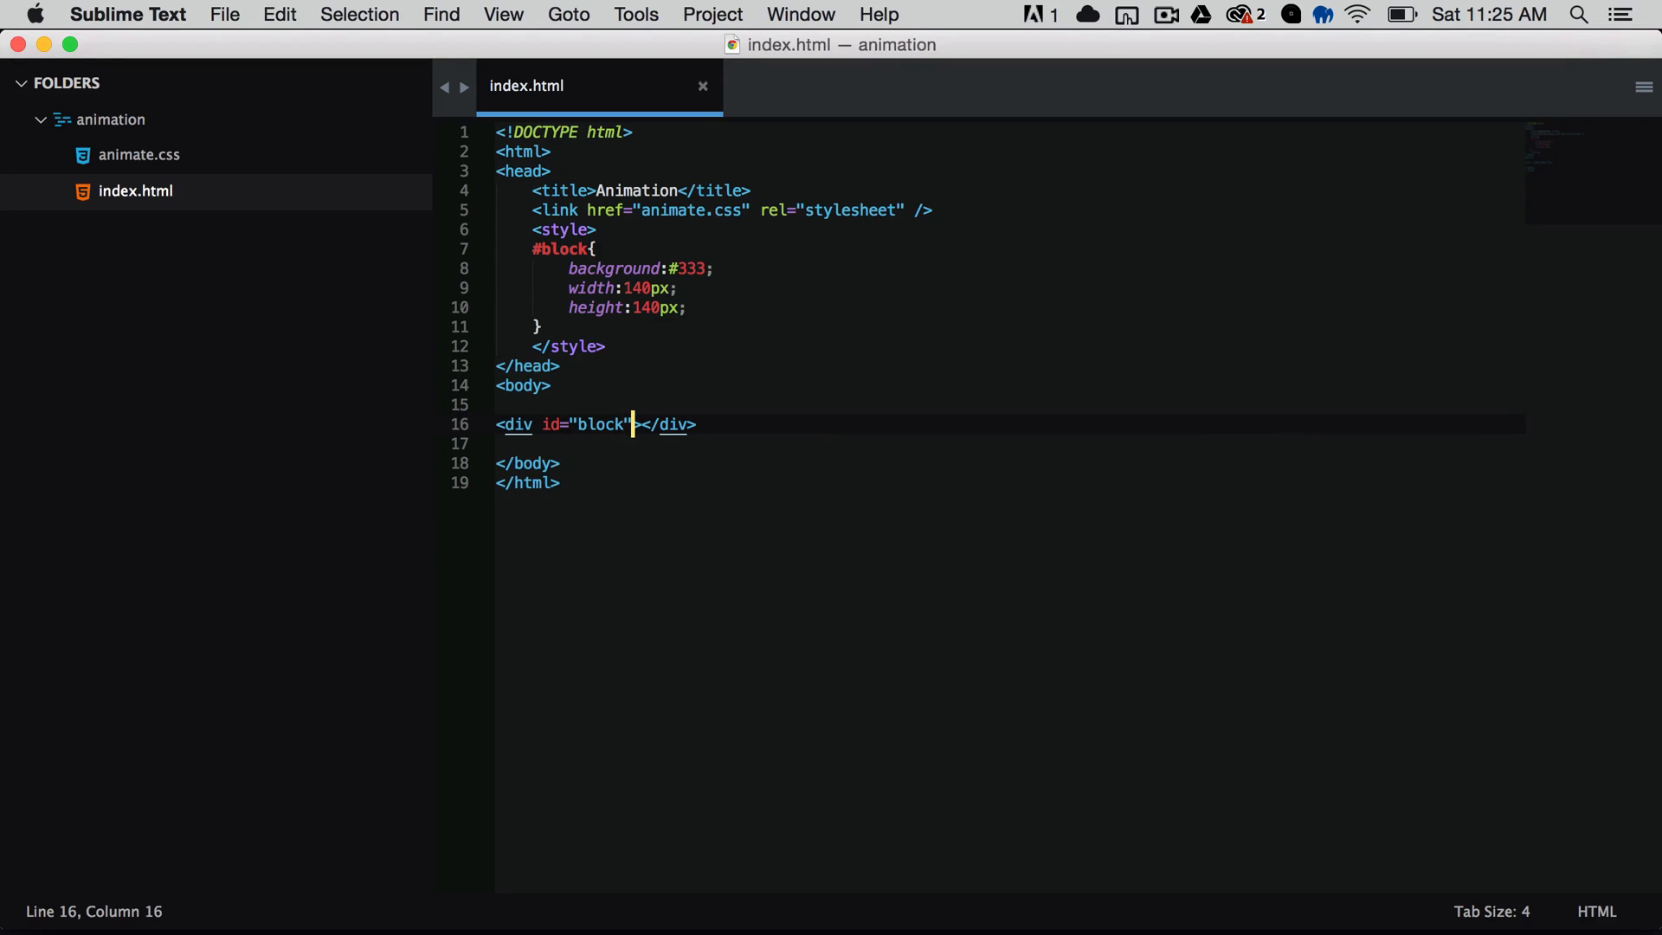
type("c")
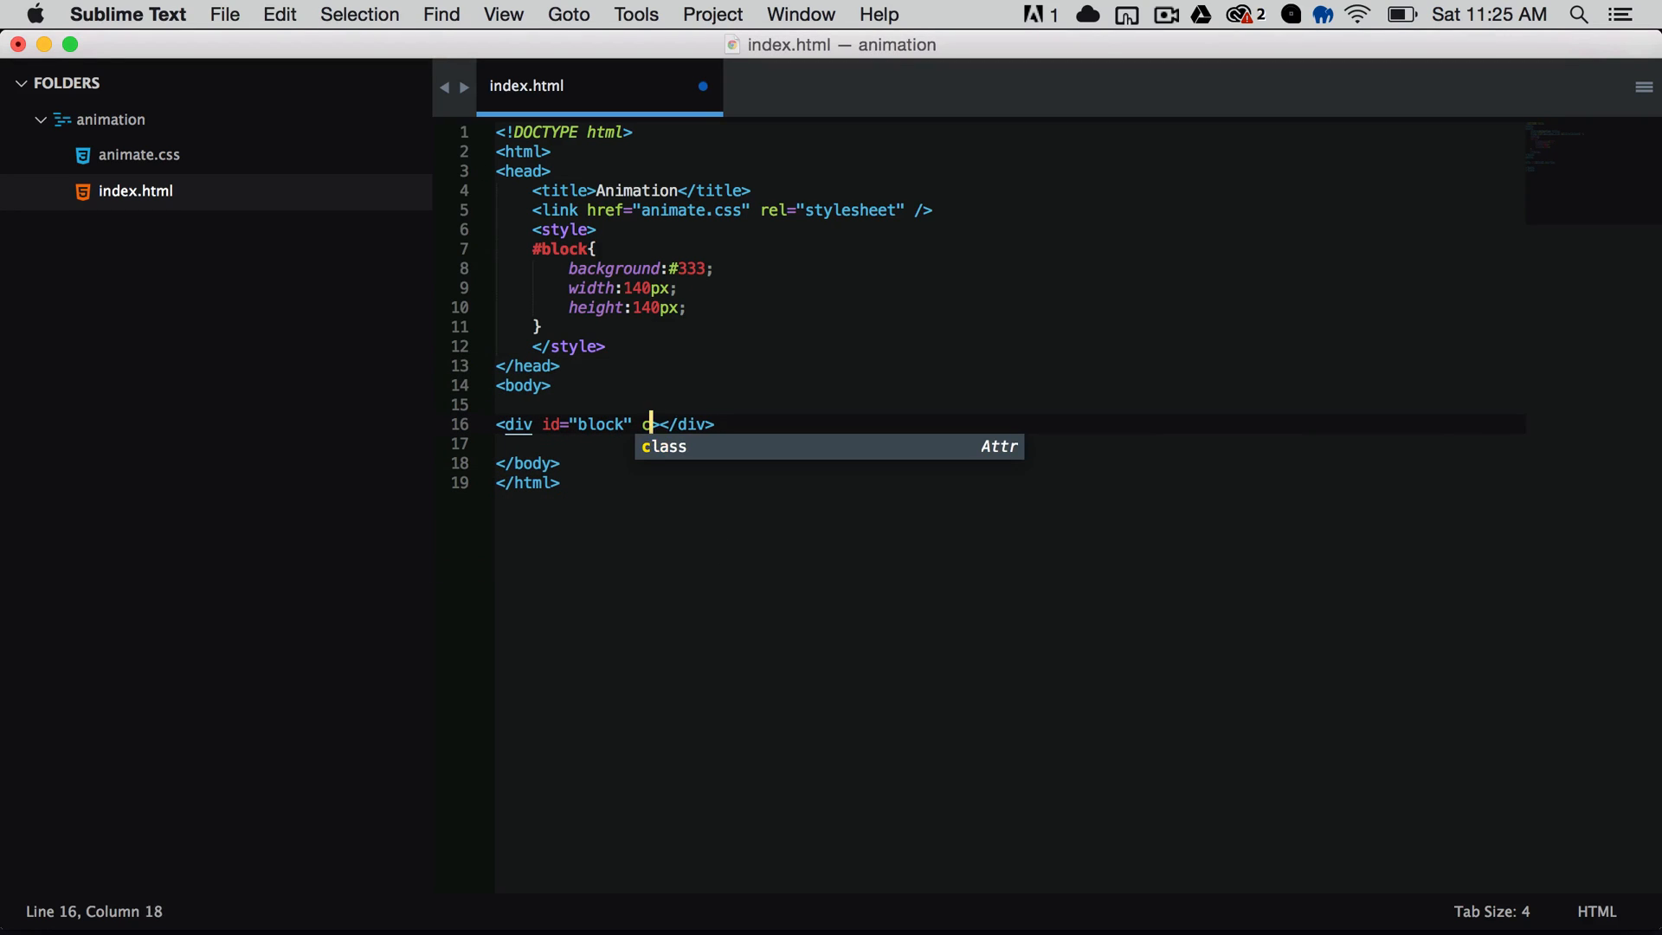
key("Tab")
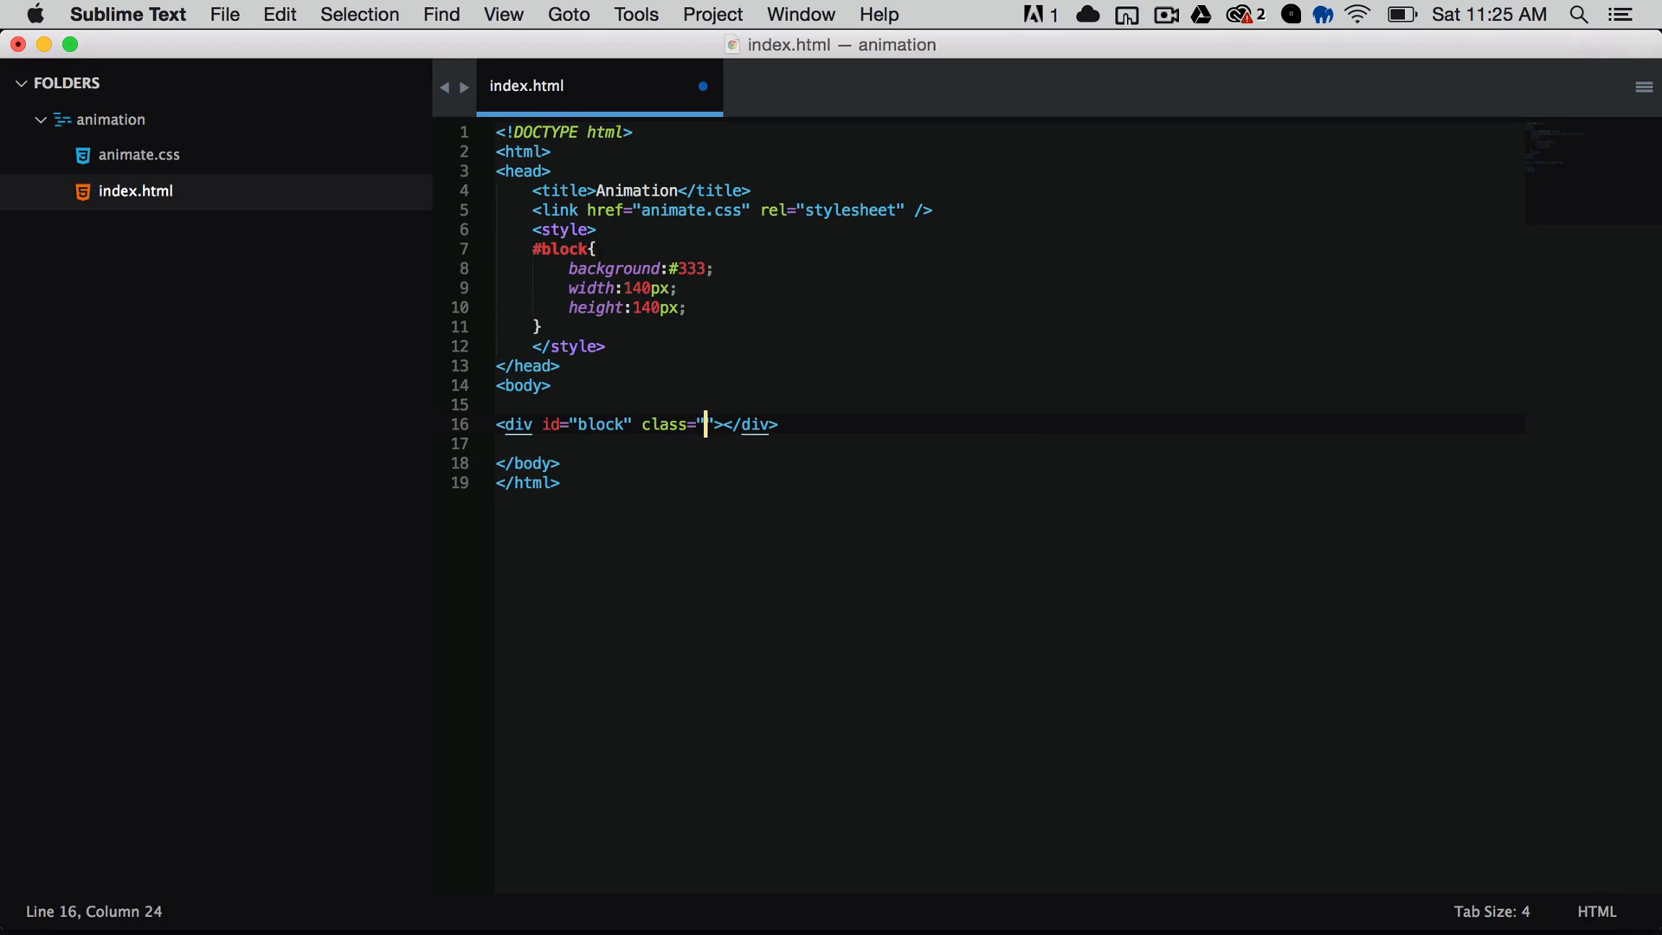
type("animated")
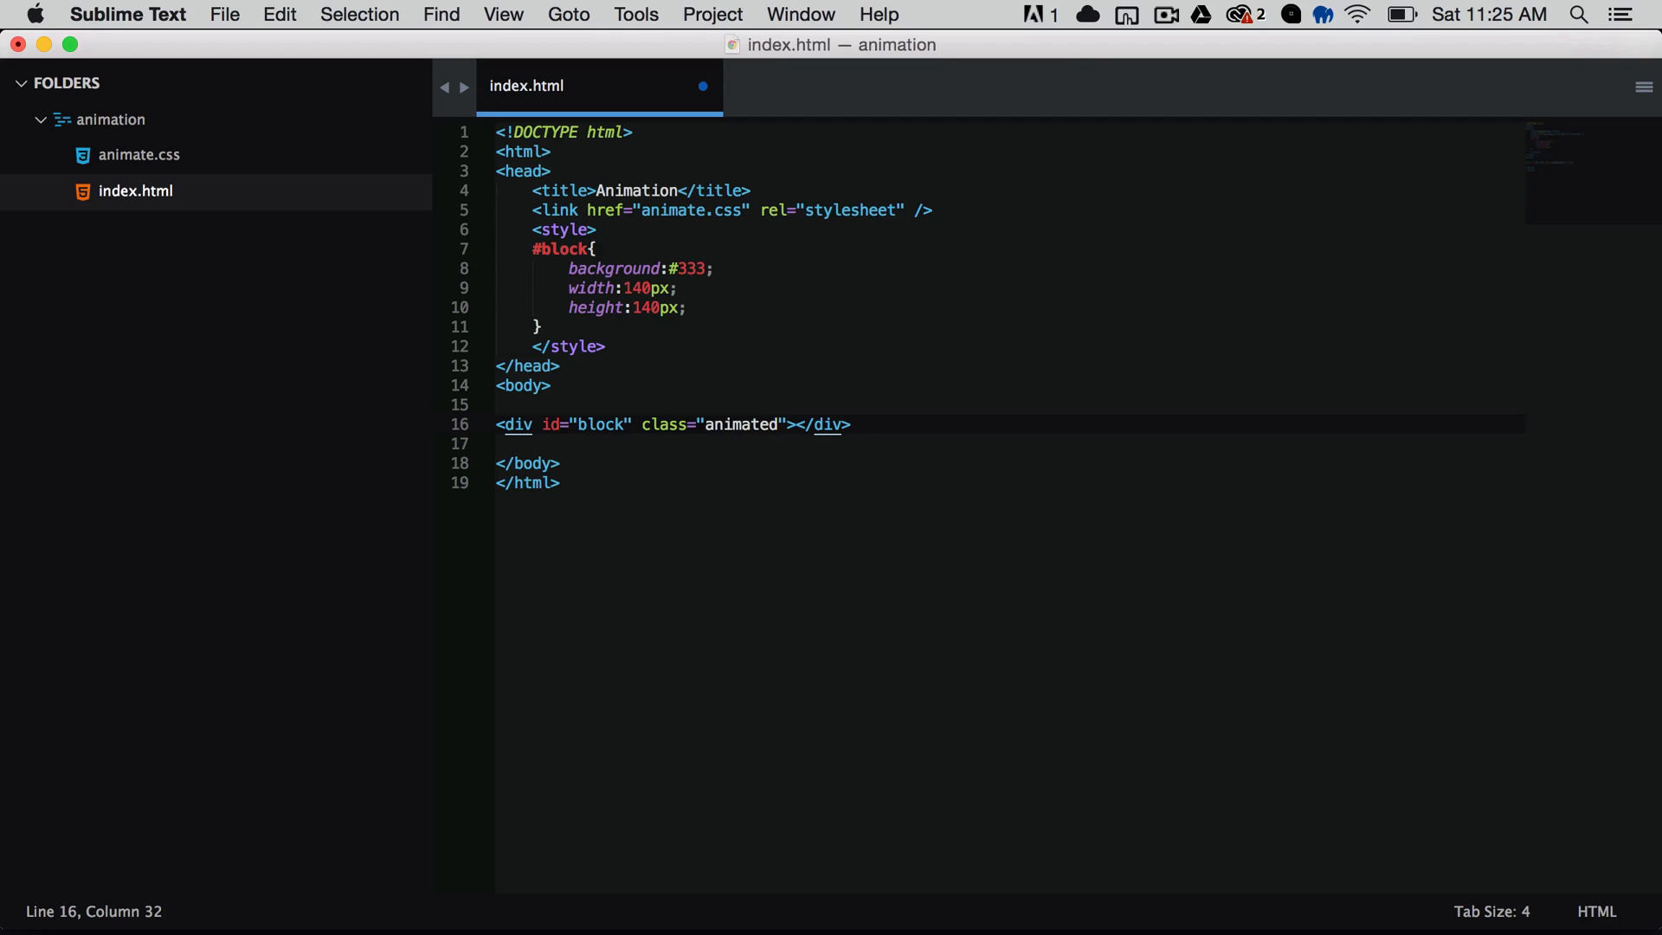
type("\" \"")
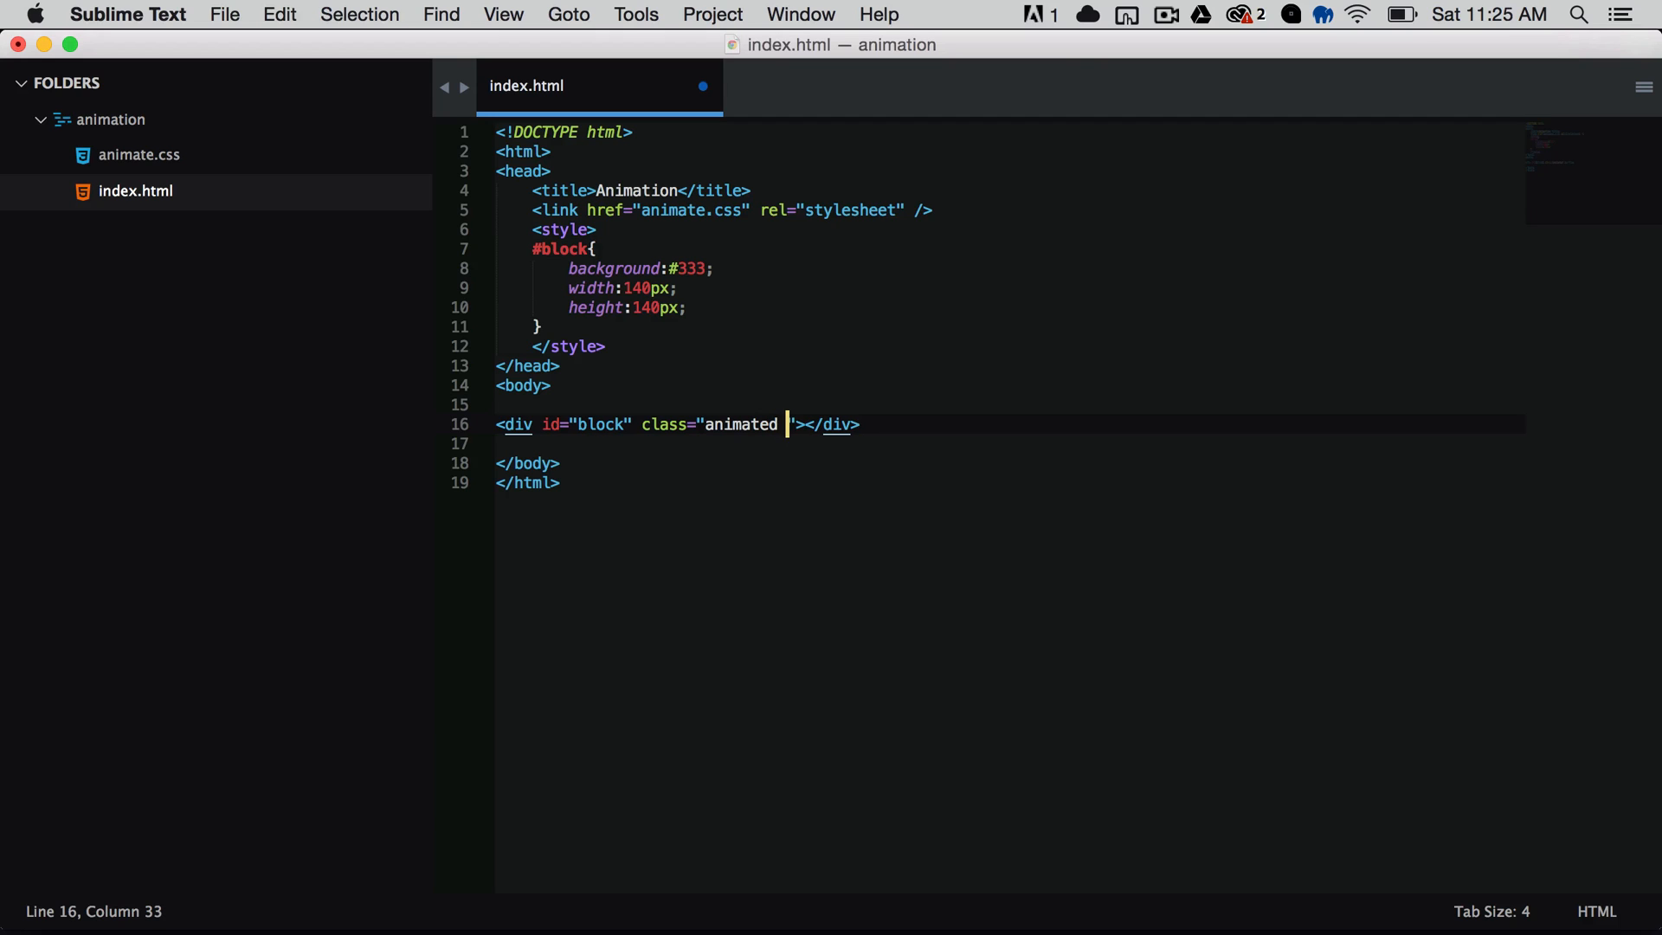
type("pulse")
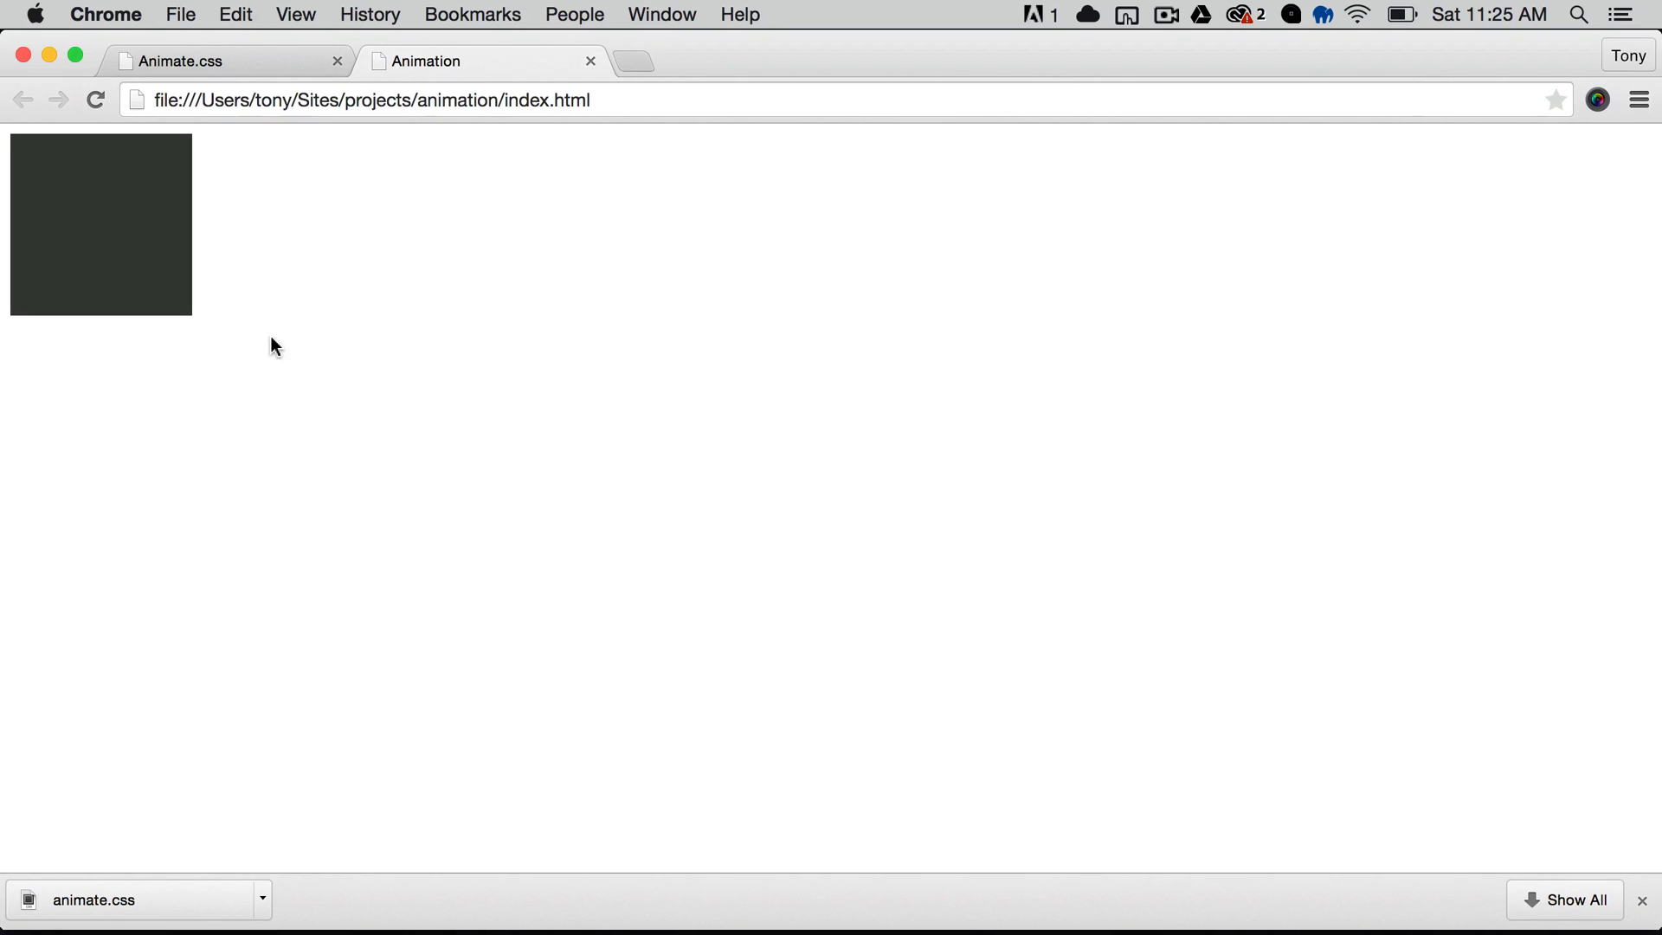
mouse_move(289, 334)
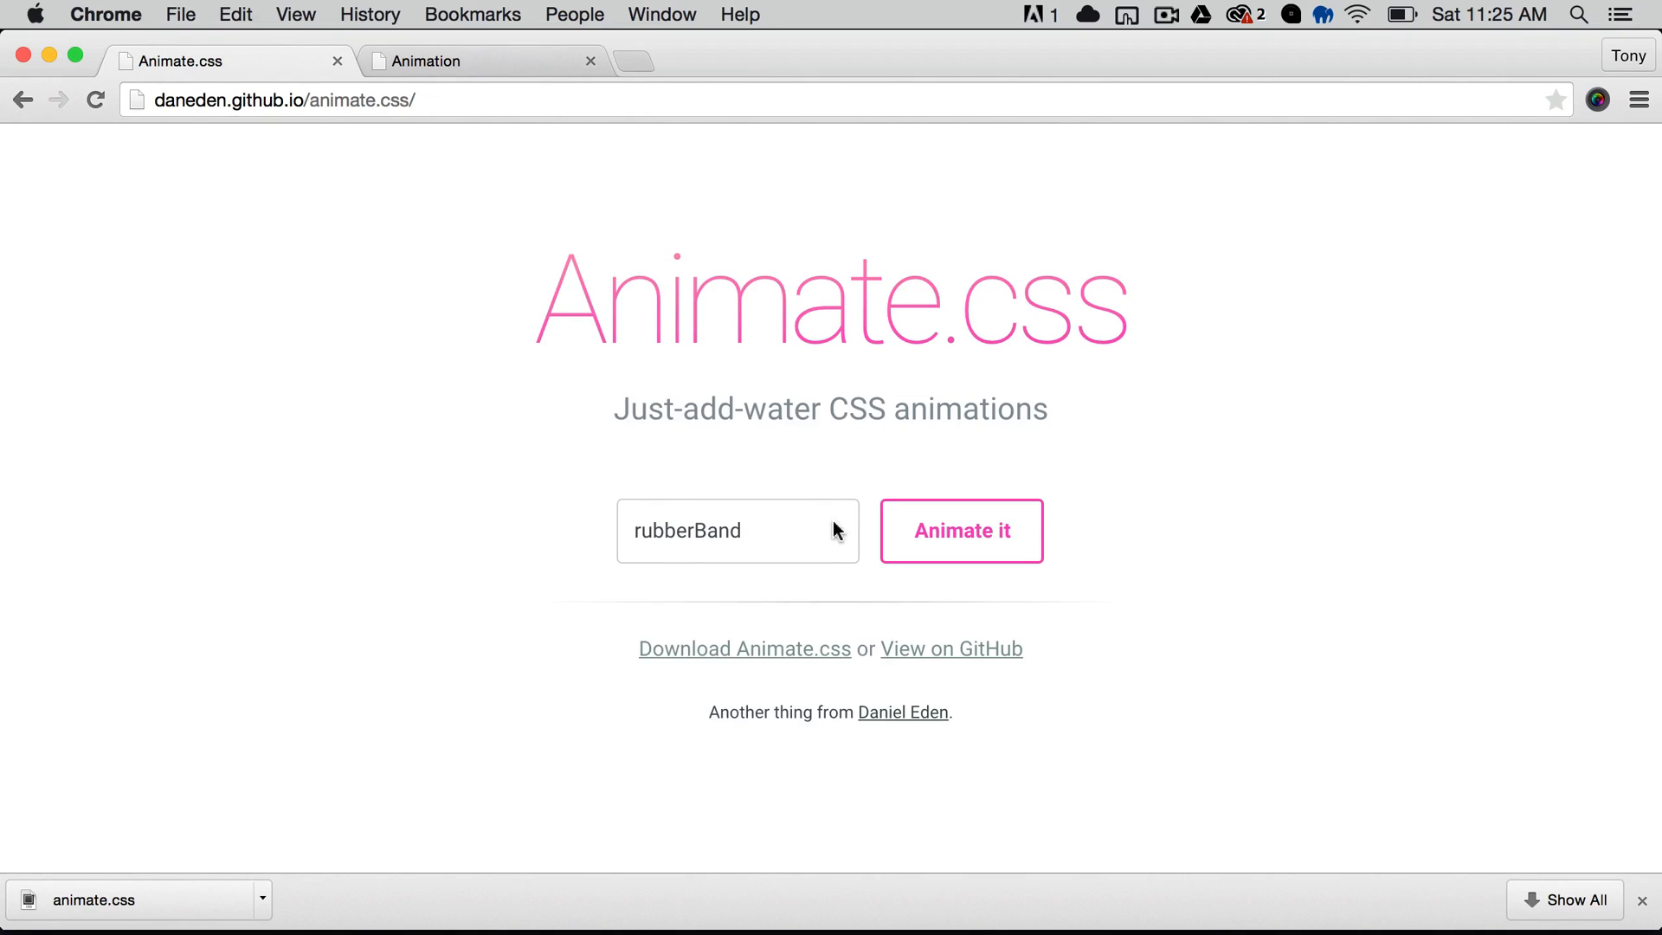
Step: Select swing in the Animate.css dropdown and play it on the title
left_click(736, 529)
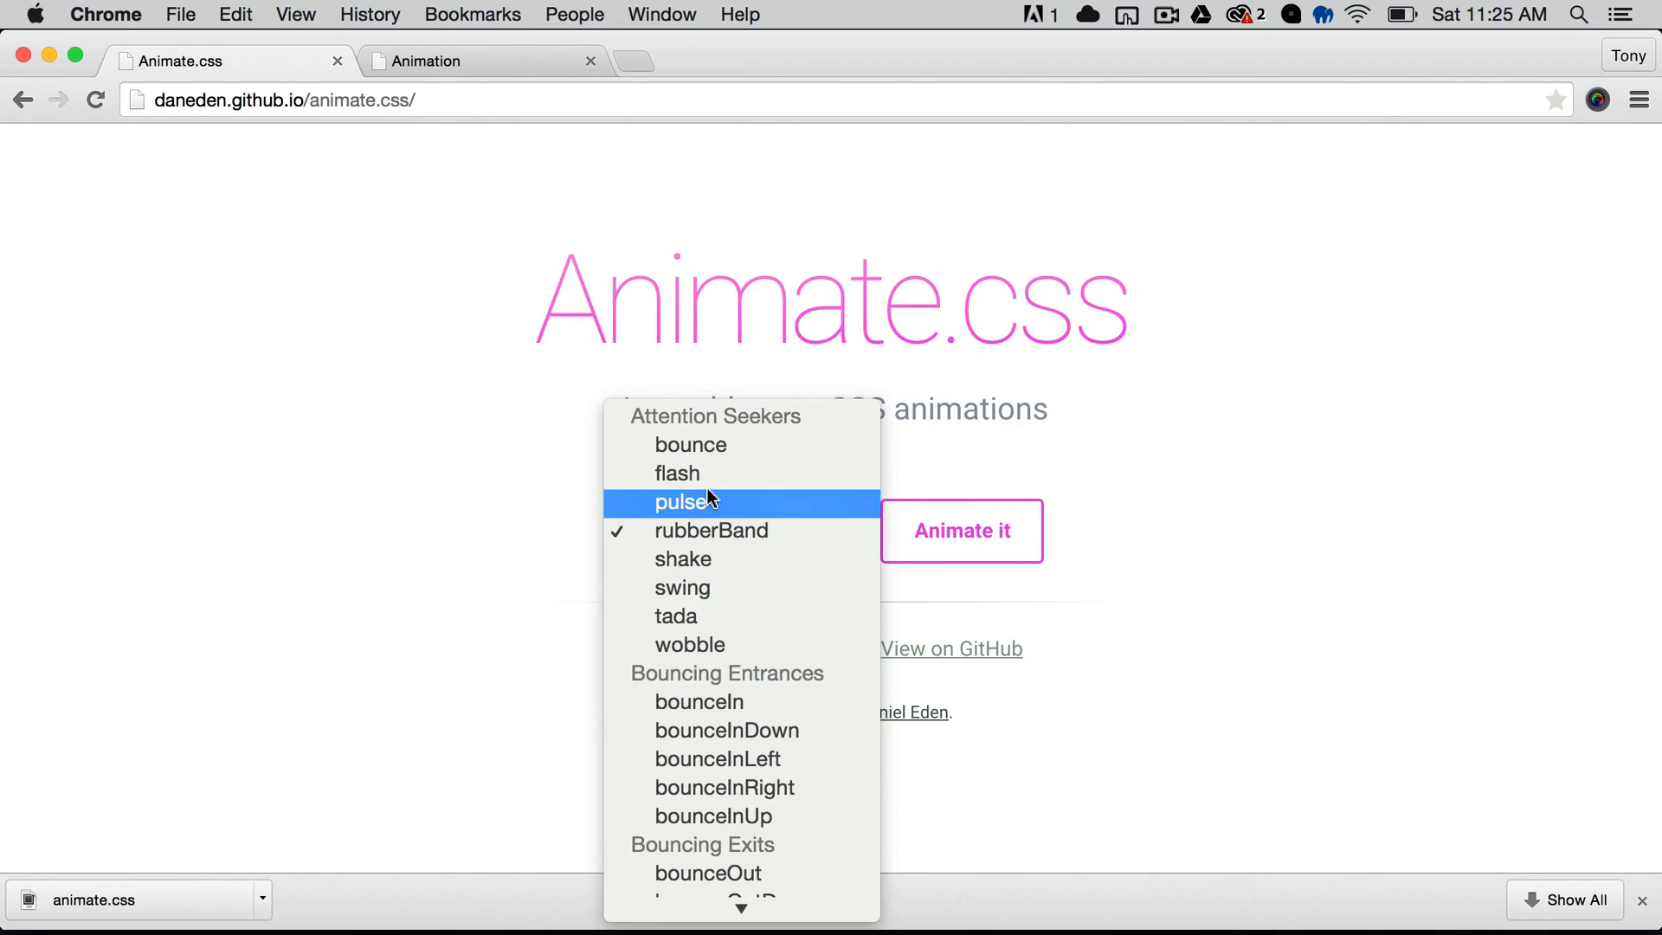
left_click(681, 586)
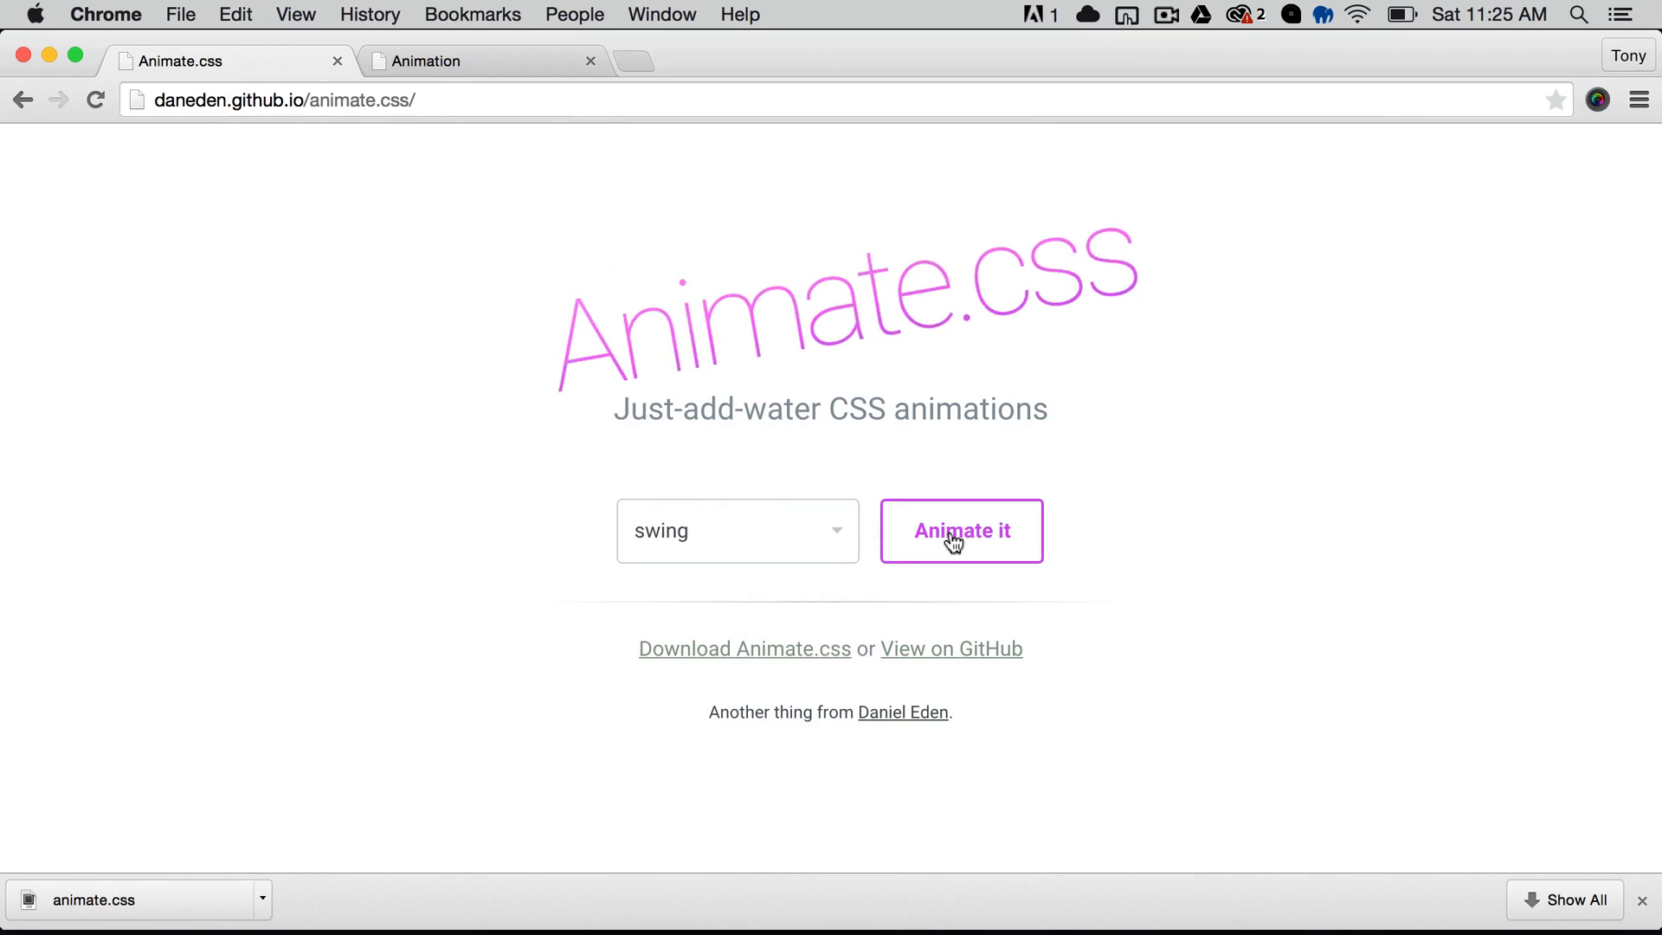
left_click(960, 531)
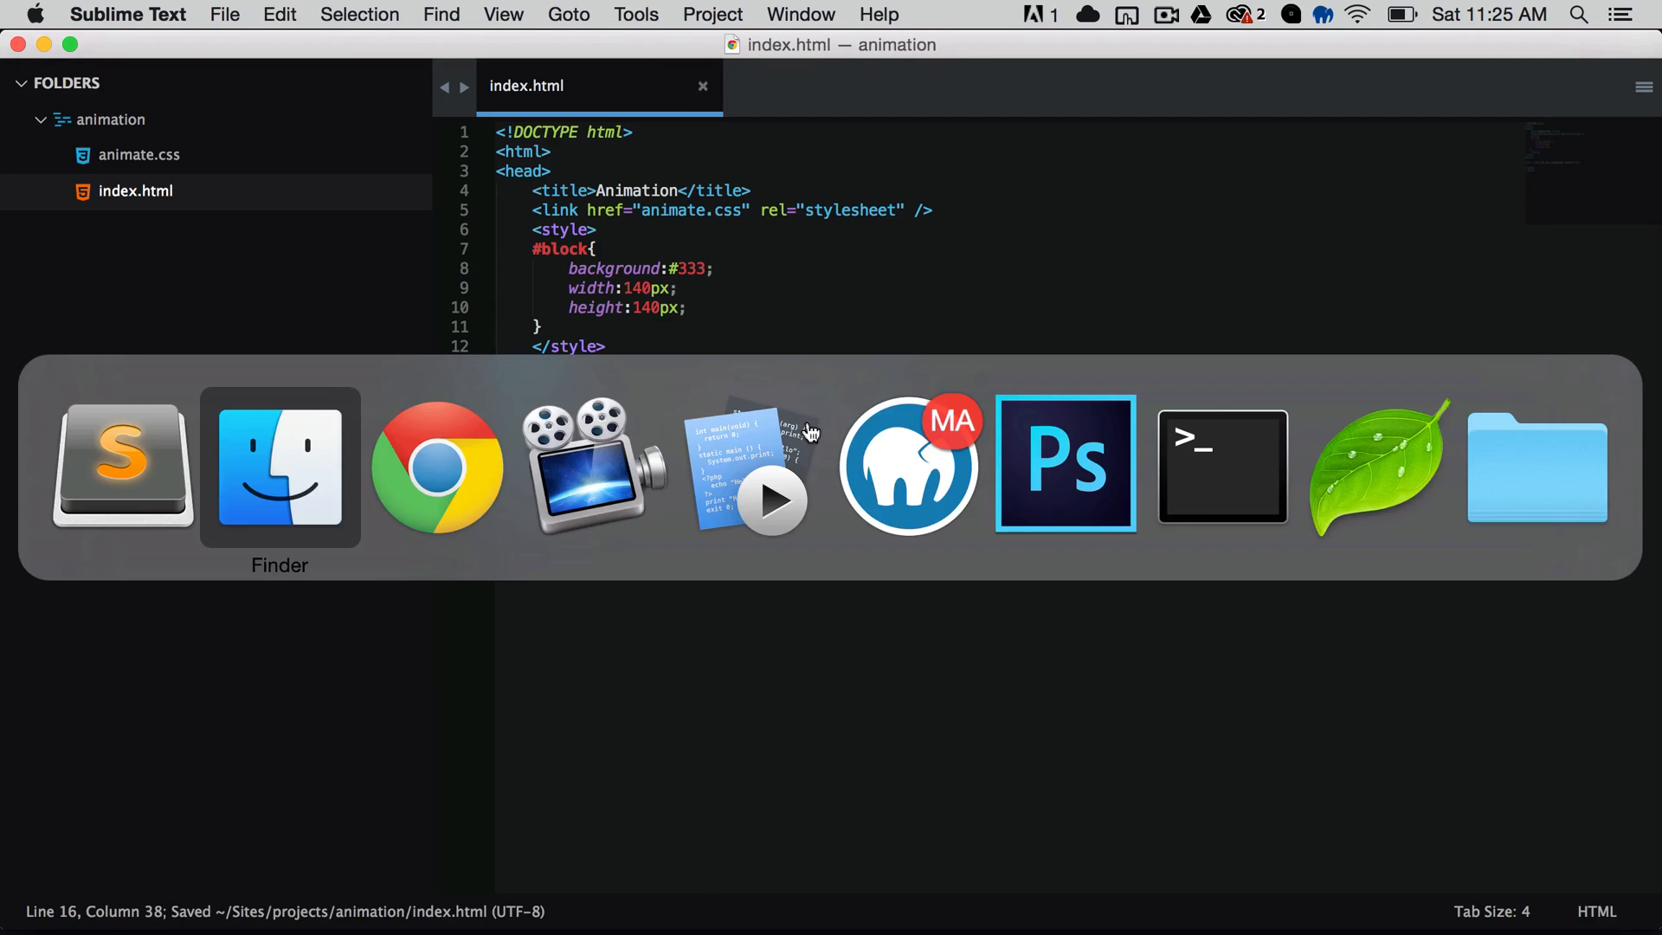
Step: Reload index.html in Chrome to watch the dark block swing
left_click(435, 466)
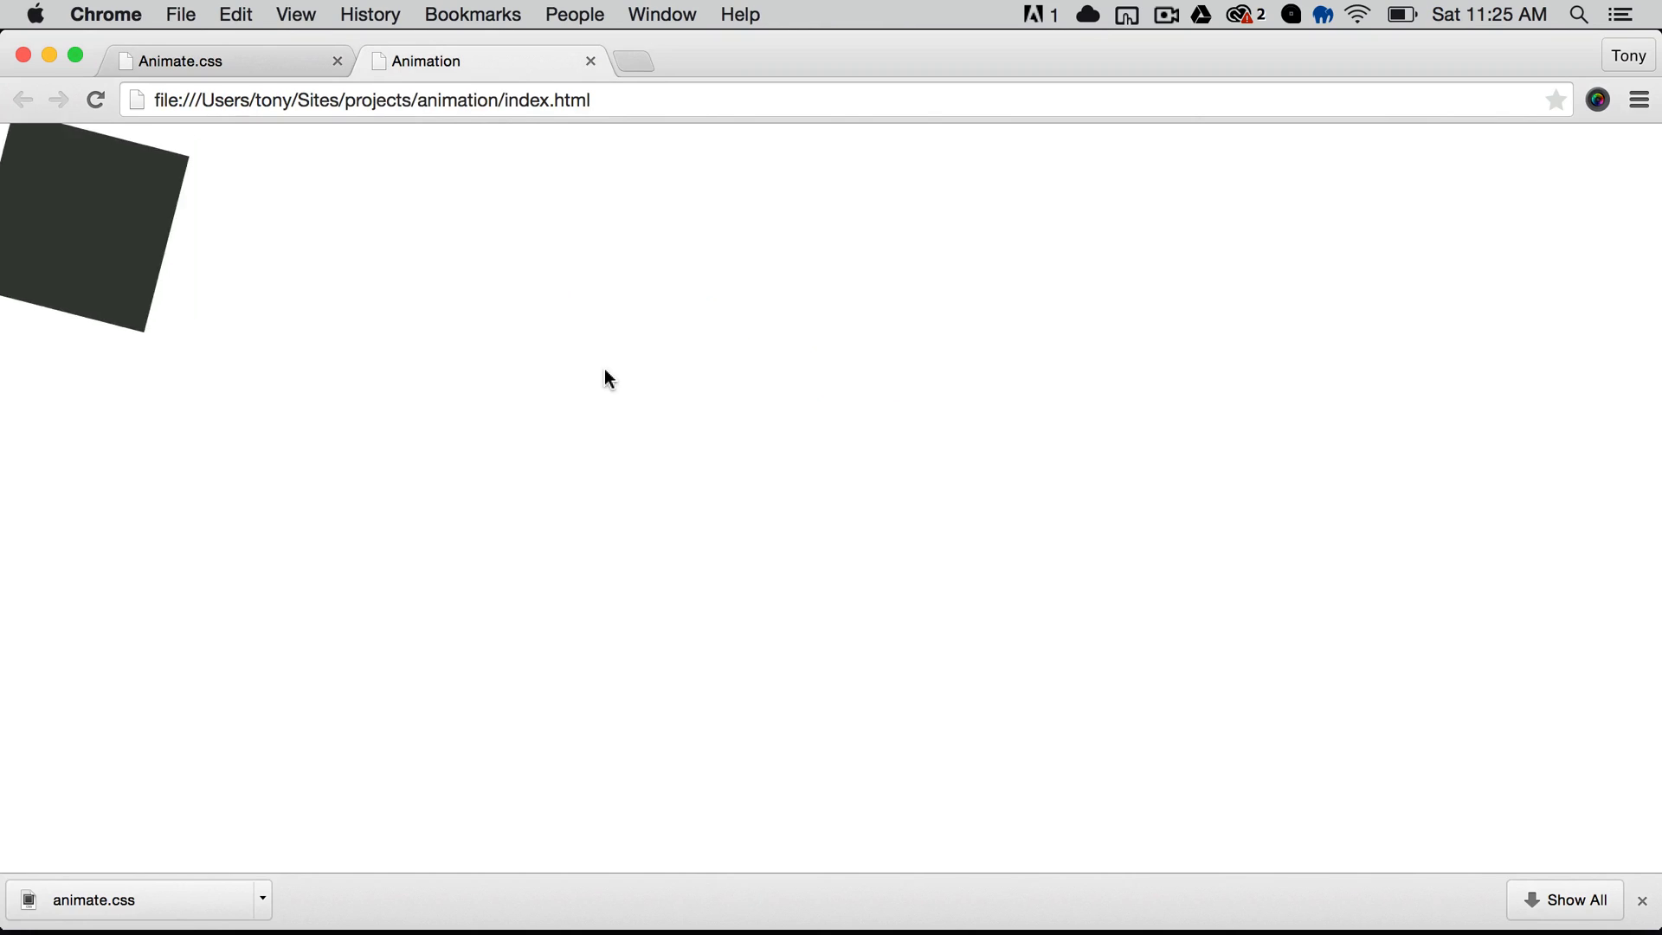